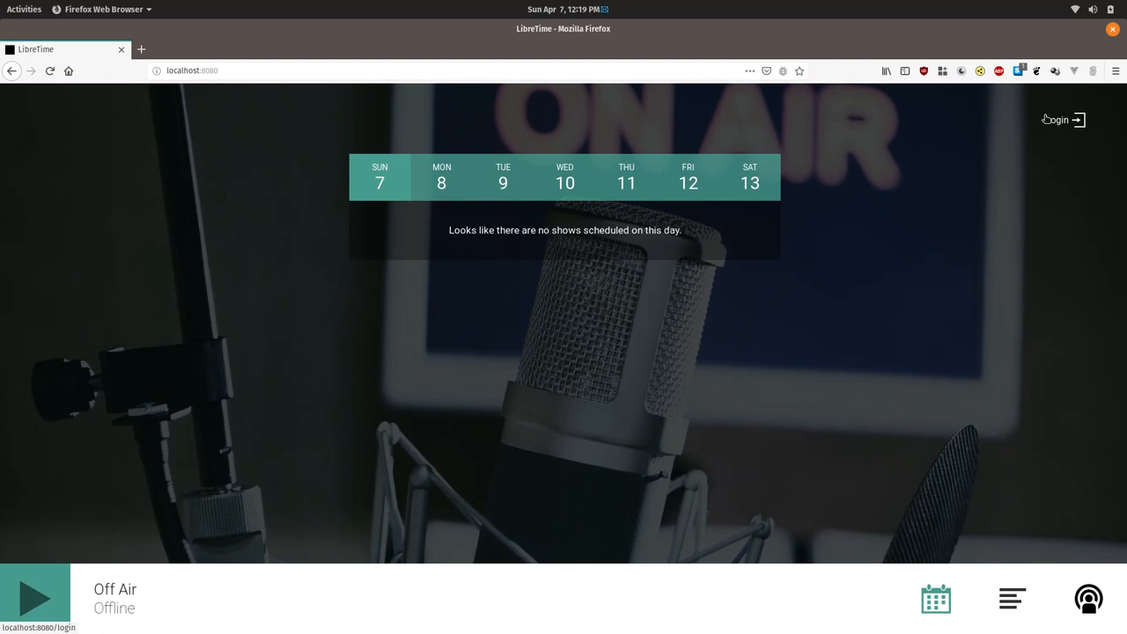
pyautogui.moveTo(1121, 124)
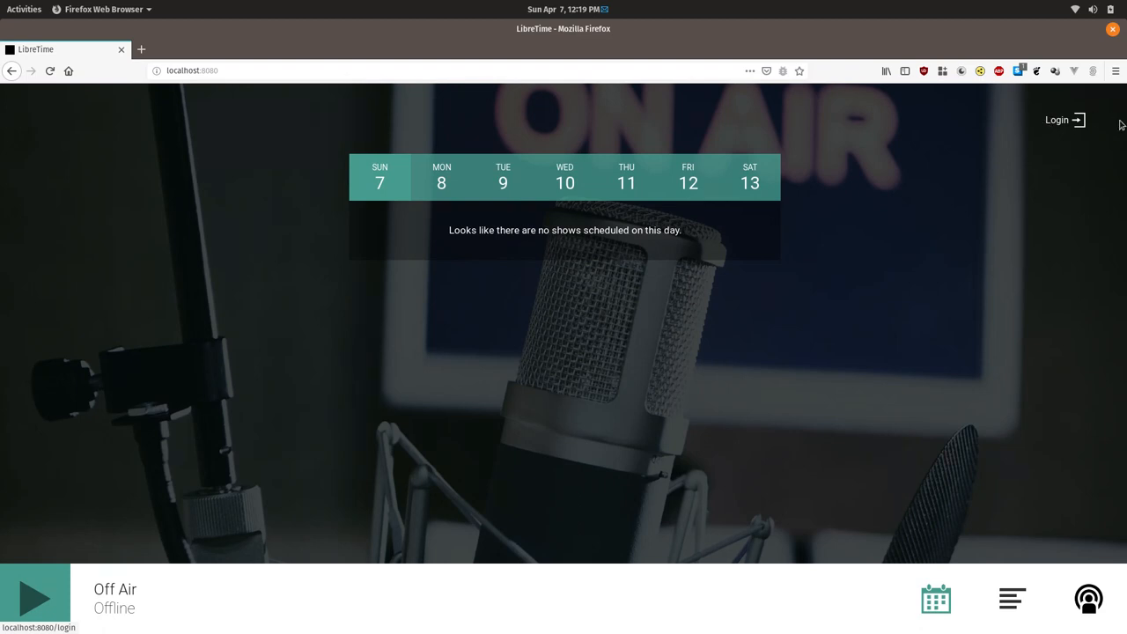
pyautogui.moveTo(630, 350)
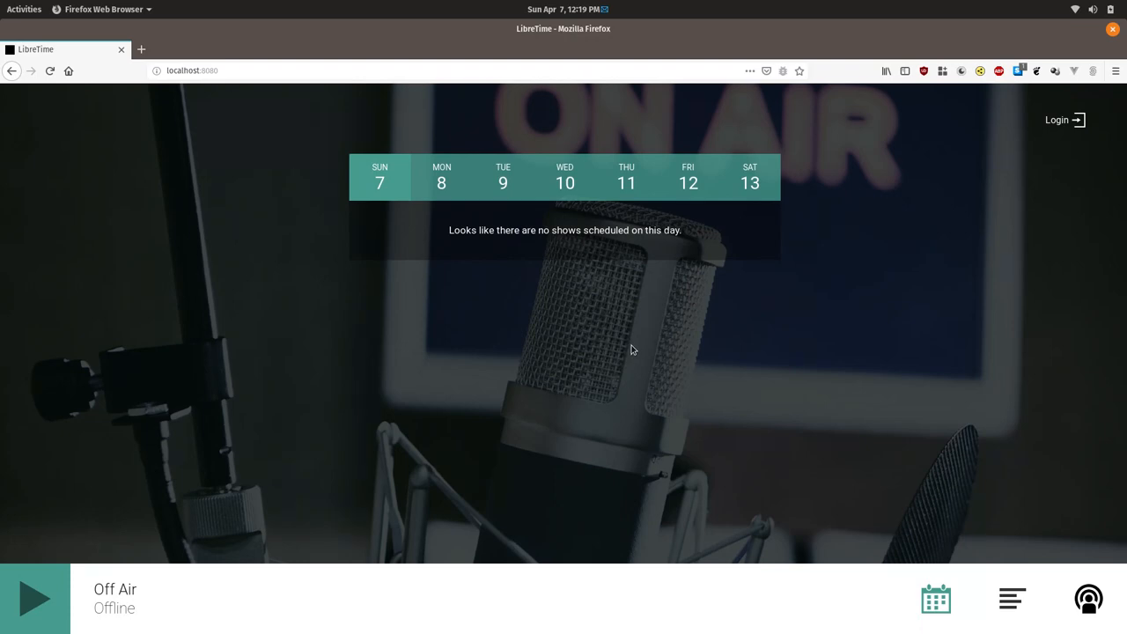
pyautogui.moveTo(745, 342)
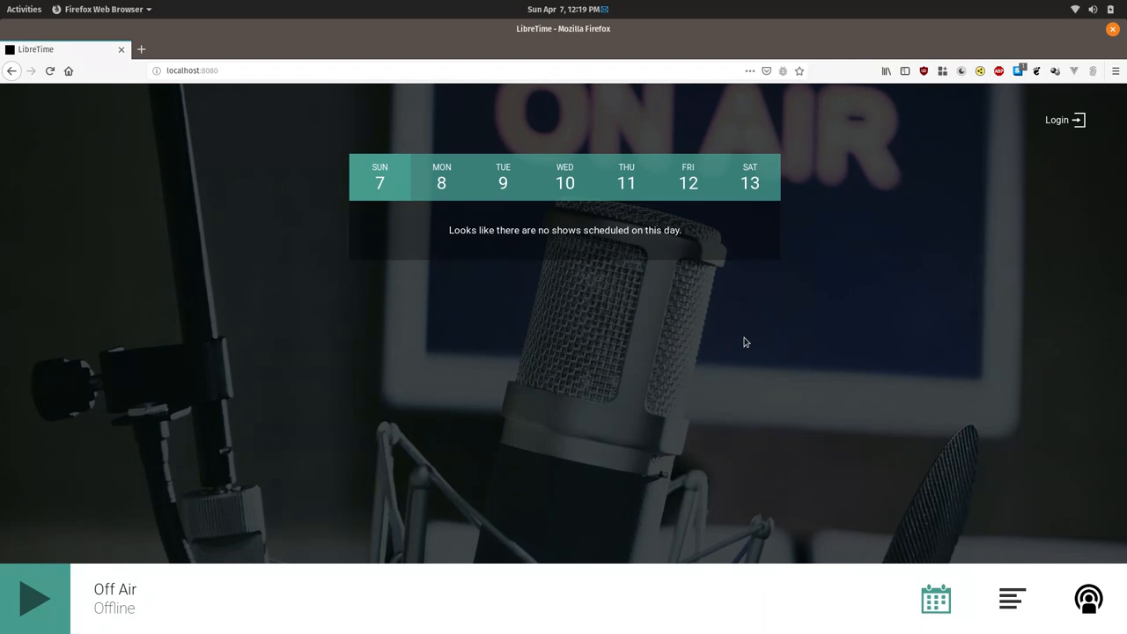
# Step: Go to the station's login page from the public schedule page
pyautogui.click(1063, 120)
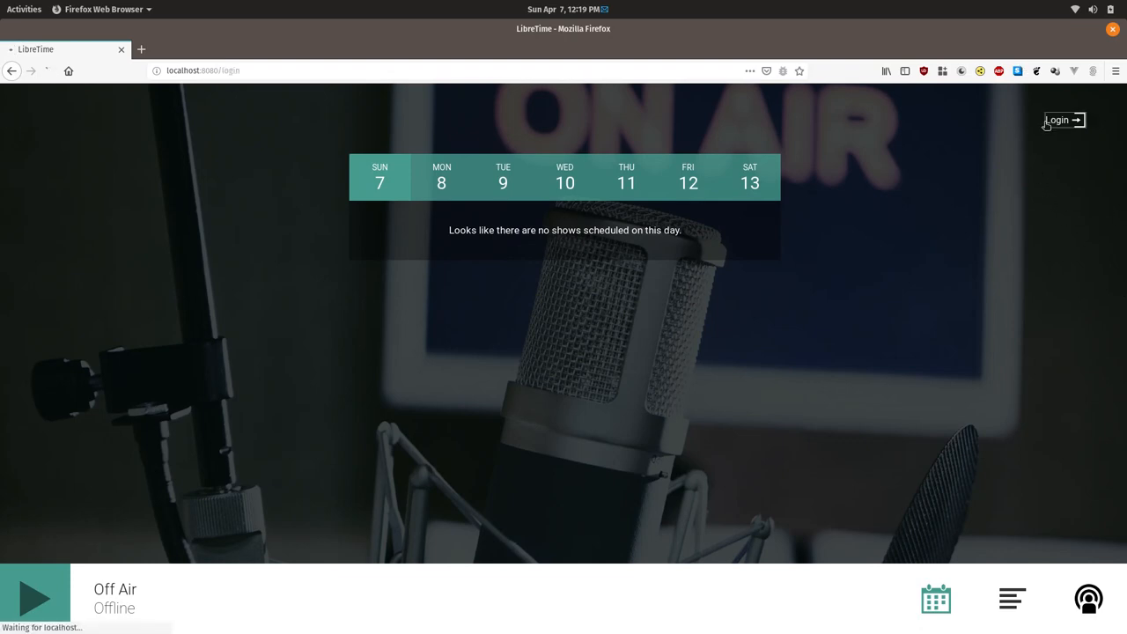
# Step: Log in as admin and open the Player widget page under Widgets
pyautogui.click(1058, 120)
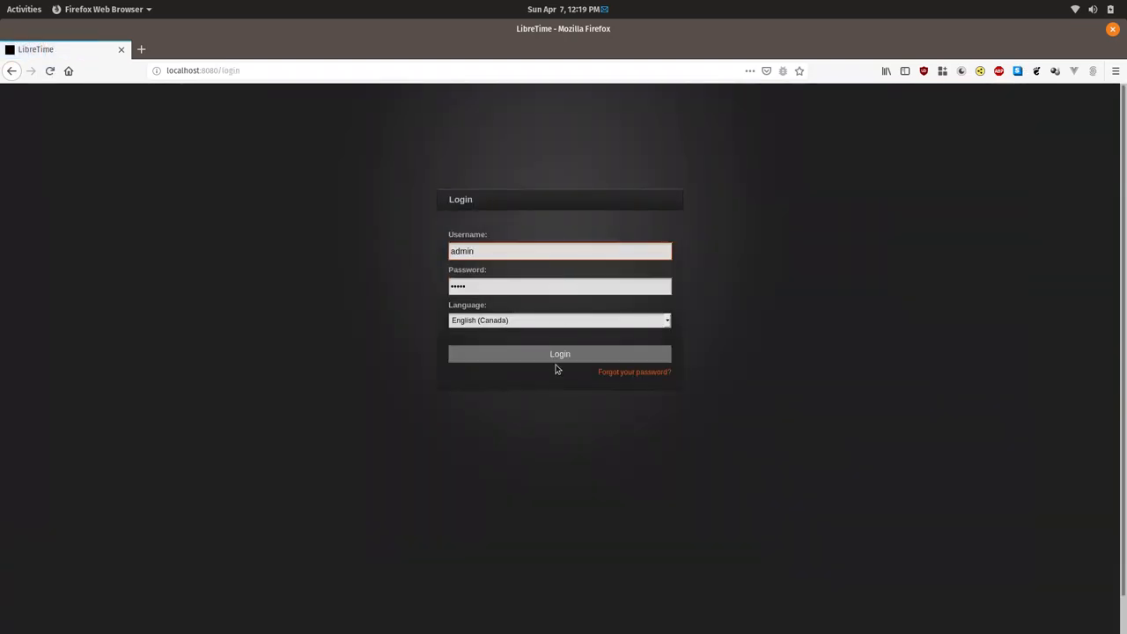
pyautogui.click(560, 353)
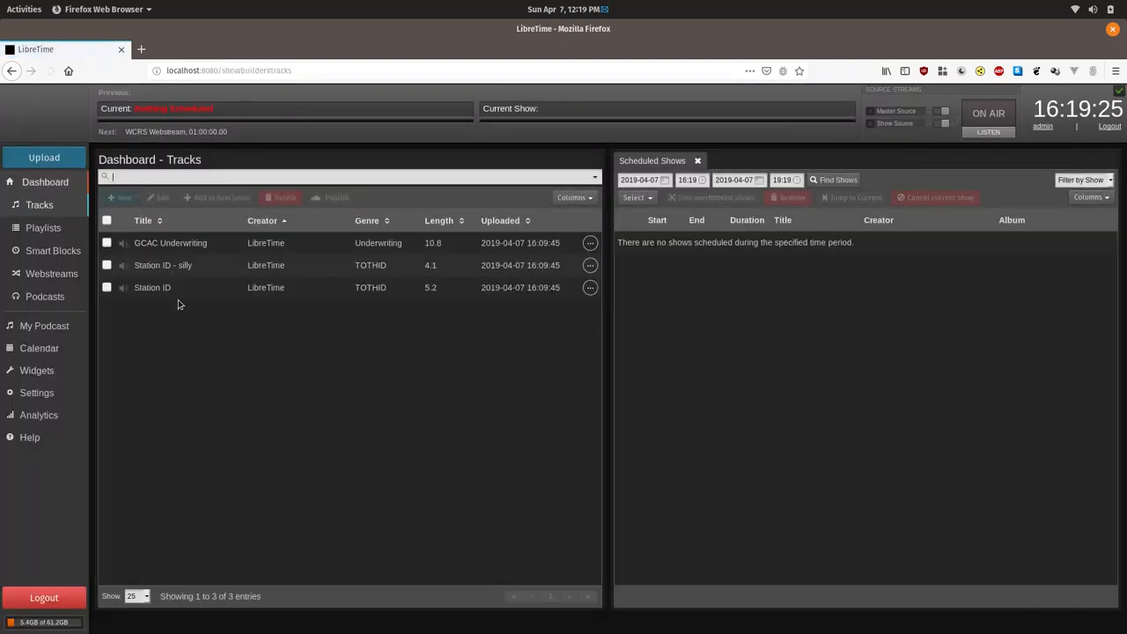
pyautogui.click(37, 370)
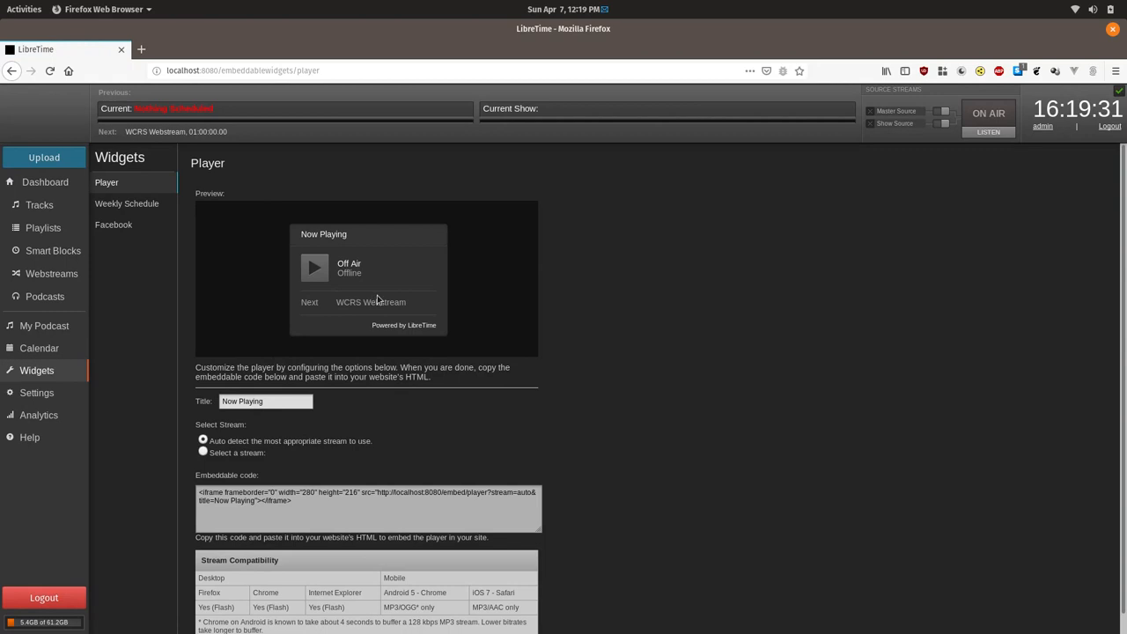
pyautogui.moveTo(416, 338)
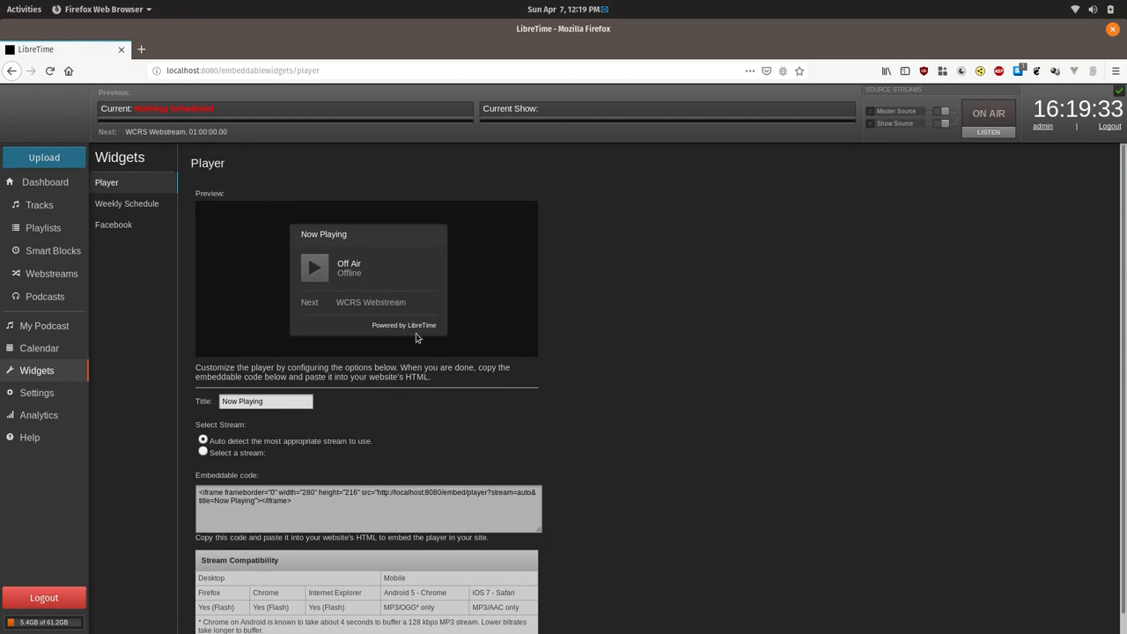
pyautogui.moveTo(303, 441)
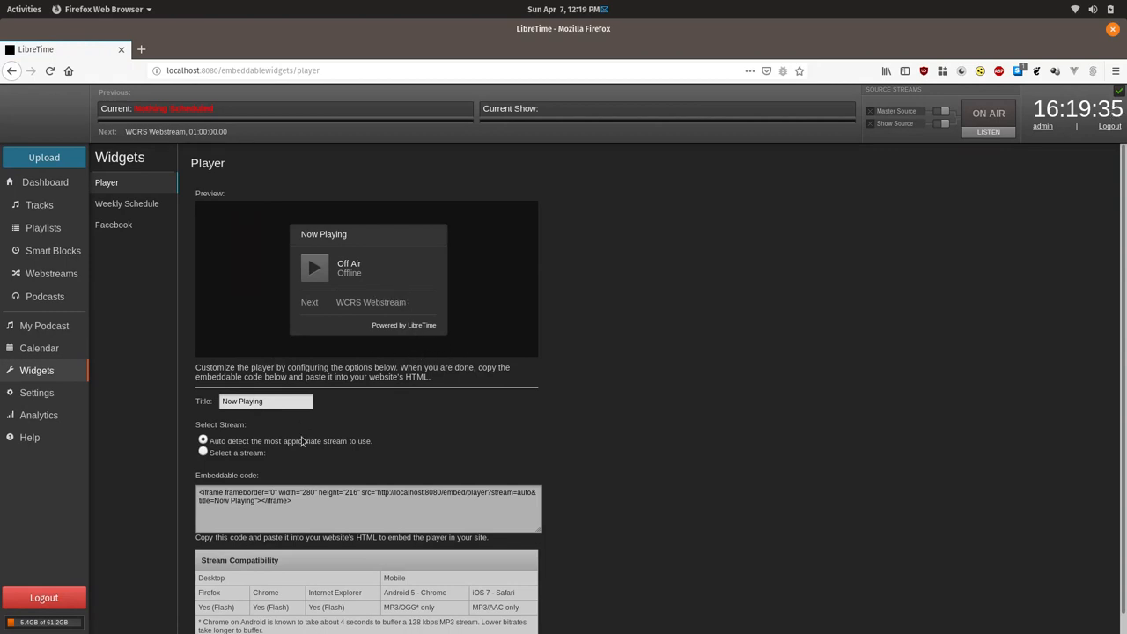
# Step: Retitle the player widget 'LibreTime Demo' and copy its updated embed code
pyautogui.tripleClick(264, 400)
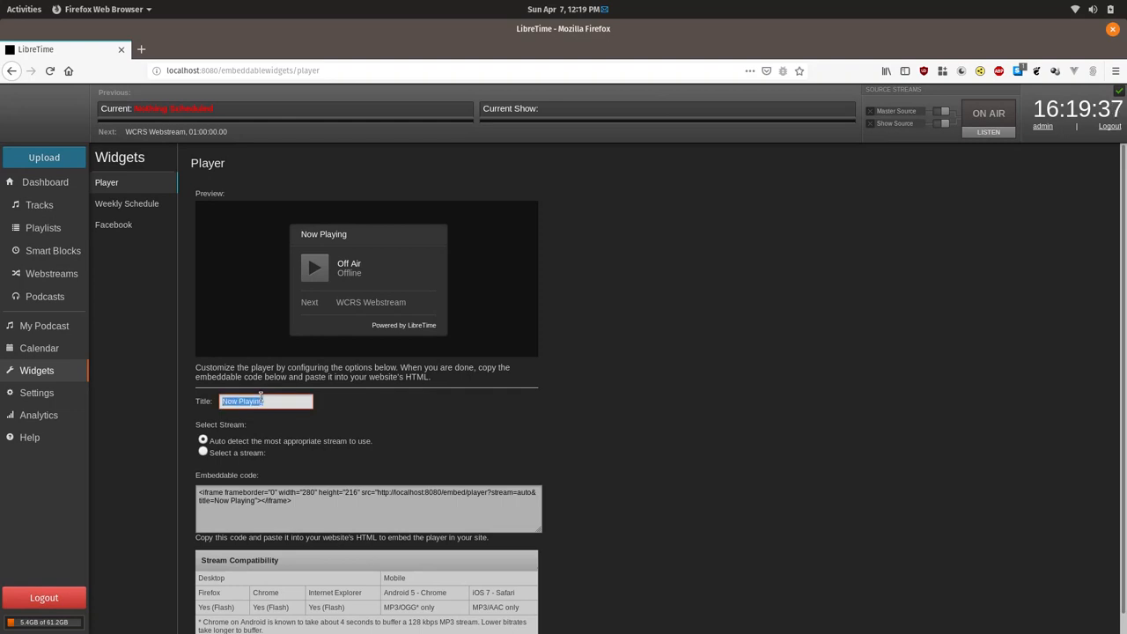
pyautogui.write('LibreTime Demo')
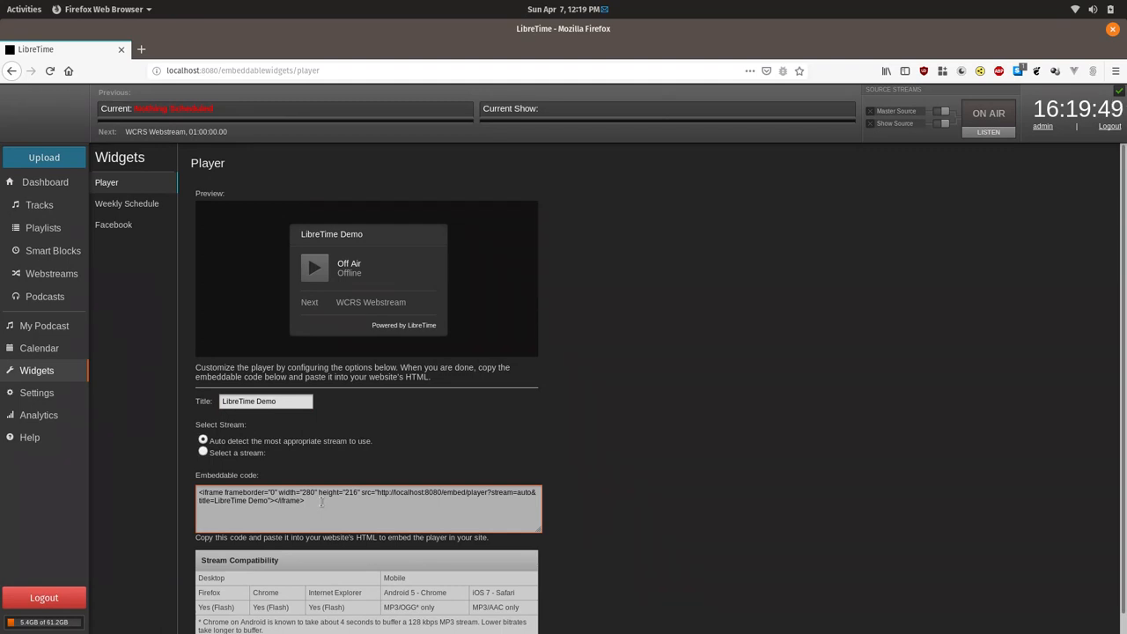
pyautogui.tripleClick(368, 495)
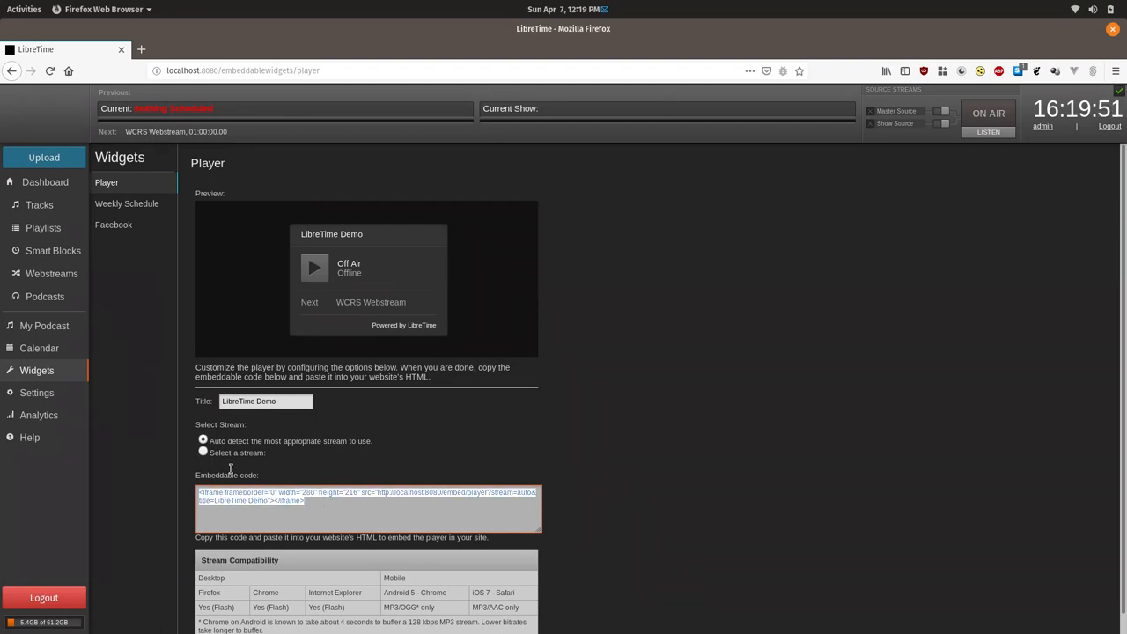
pyautogui.rightClick(367, 506)
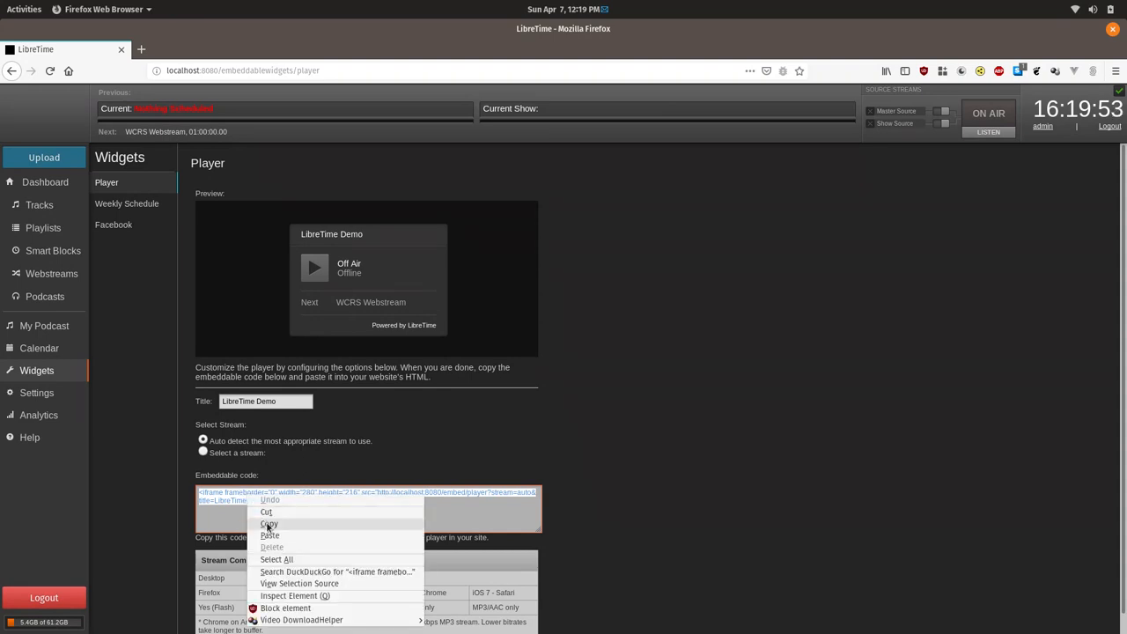
pyautogui.click(268, 524)
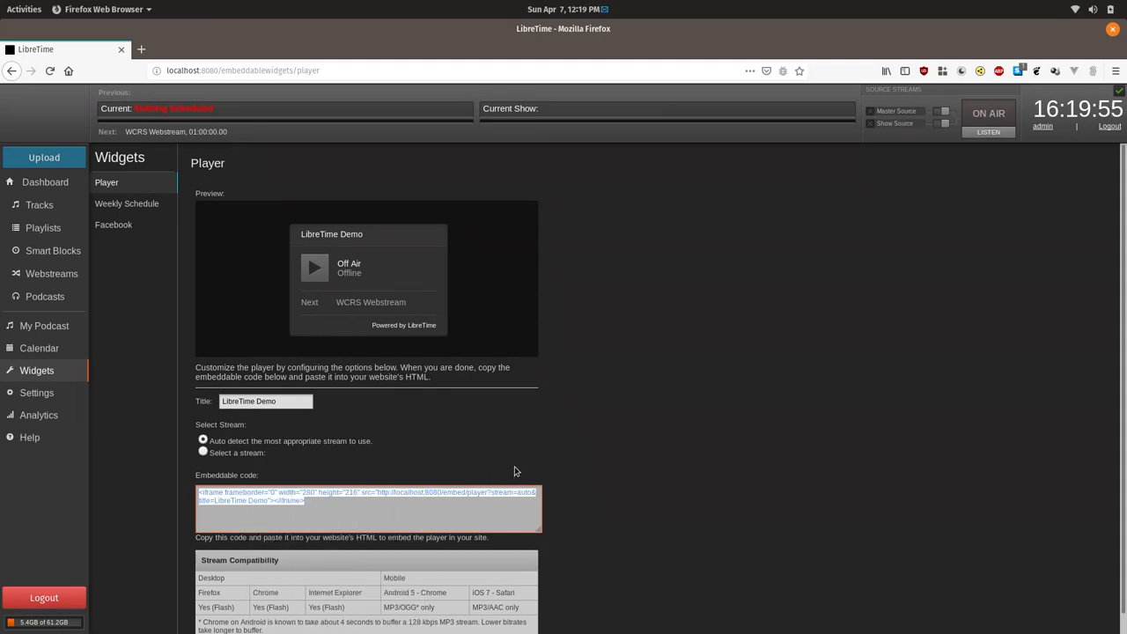
pyautogui.moveTo(544, 464)
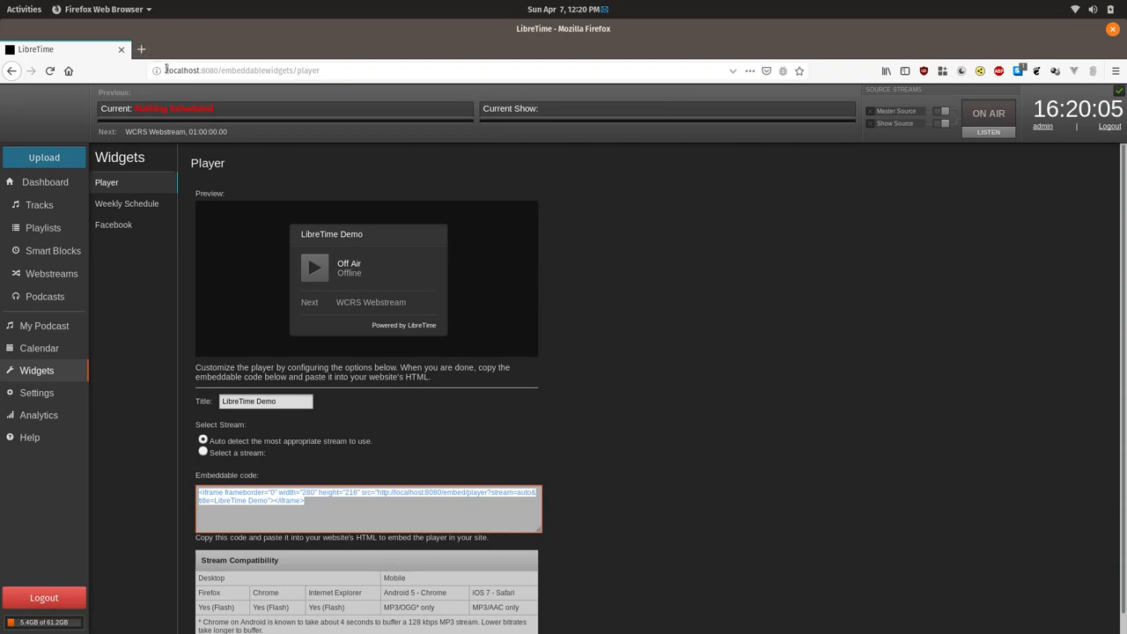
# Step: Paste the player embed code into a new html document saved as radioplayer.html on the Desktop
pyautogui.click(24, 8)
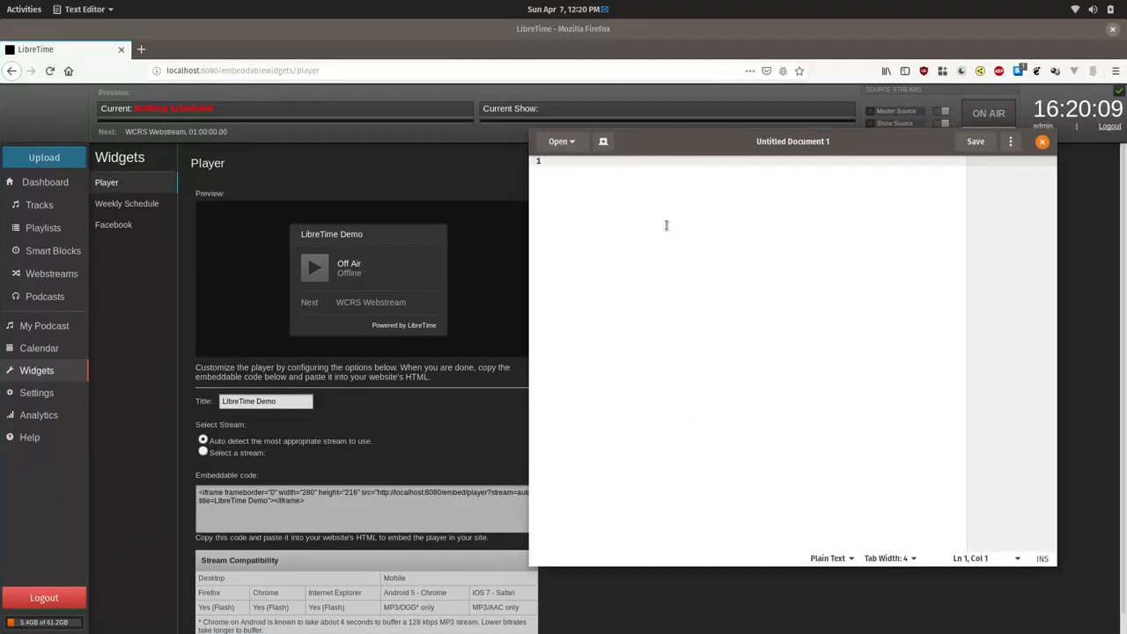
pyautogui.write('<html>')
pyautogui.write('<?')
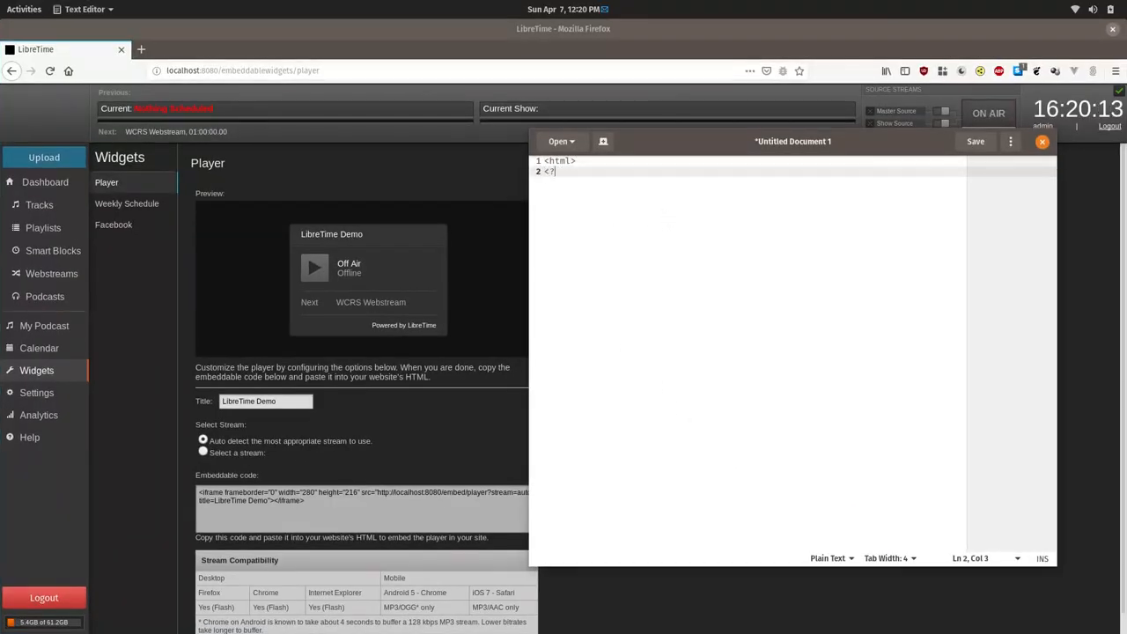
pyautogui.write('</html>')
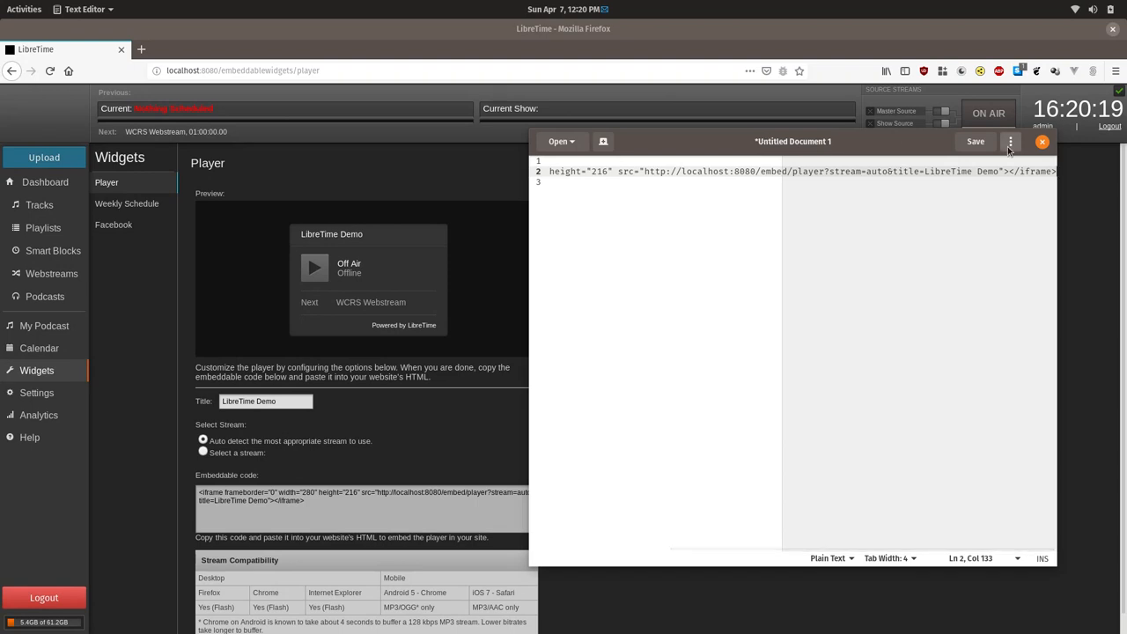
pyautogui.click(975, 140)
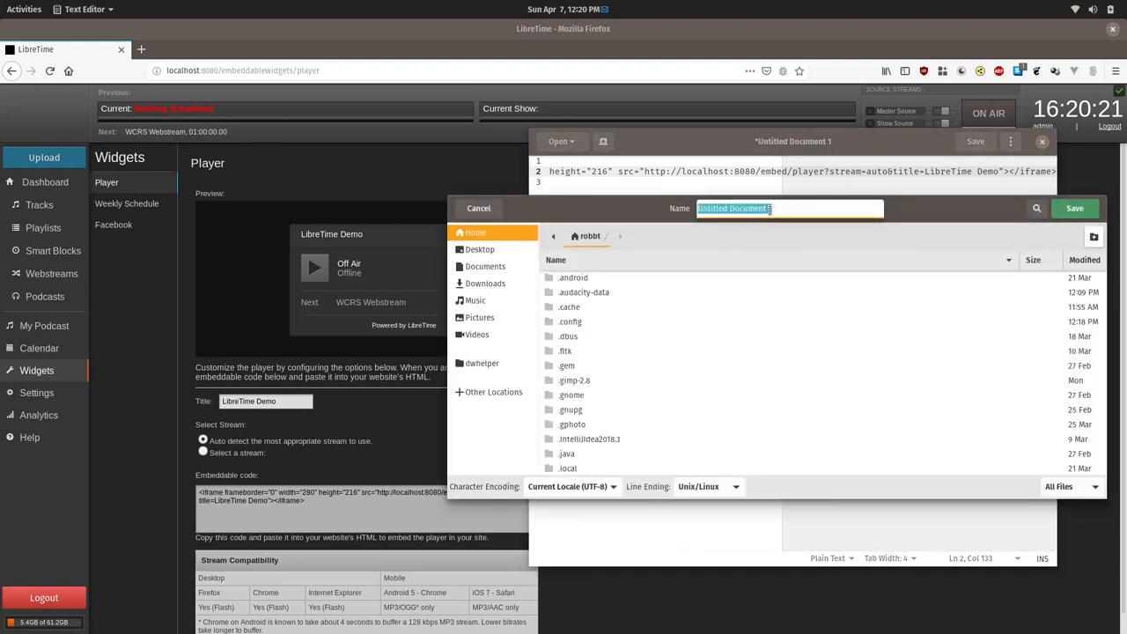
pyautogui.click(480, 250)
pyautogui.write('radioplayer.html')
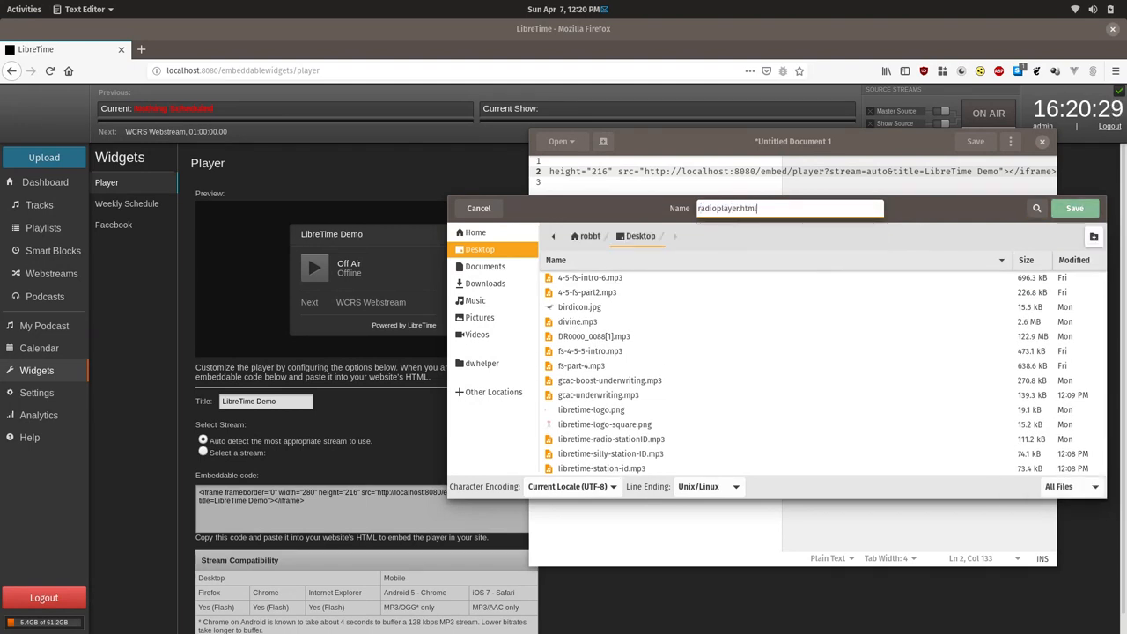
pyautogui.click(1074, 208)
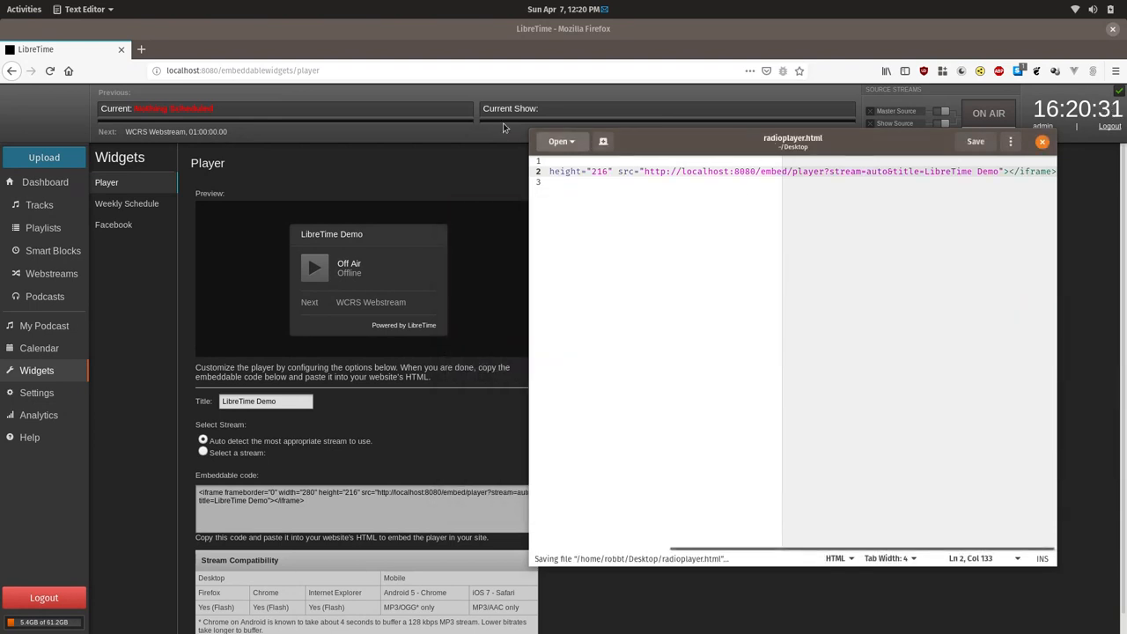
pyautogui.moveTo(1019, 71)
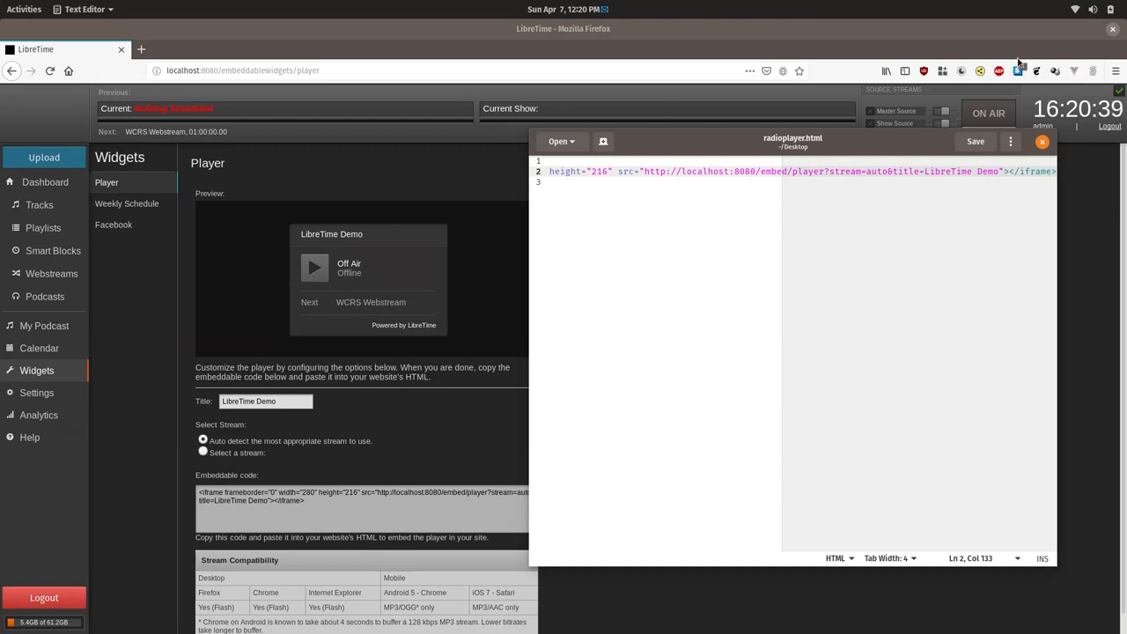
pyautogui.moveTo(919, 50)
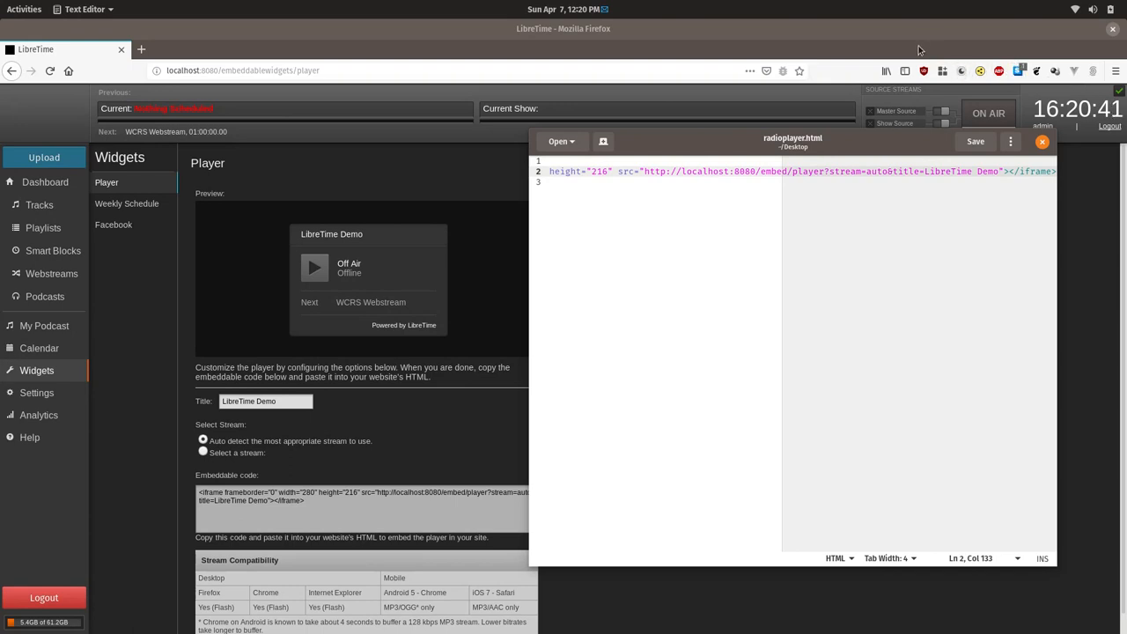
pyautogui.click(1116, 71)
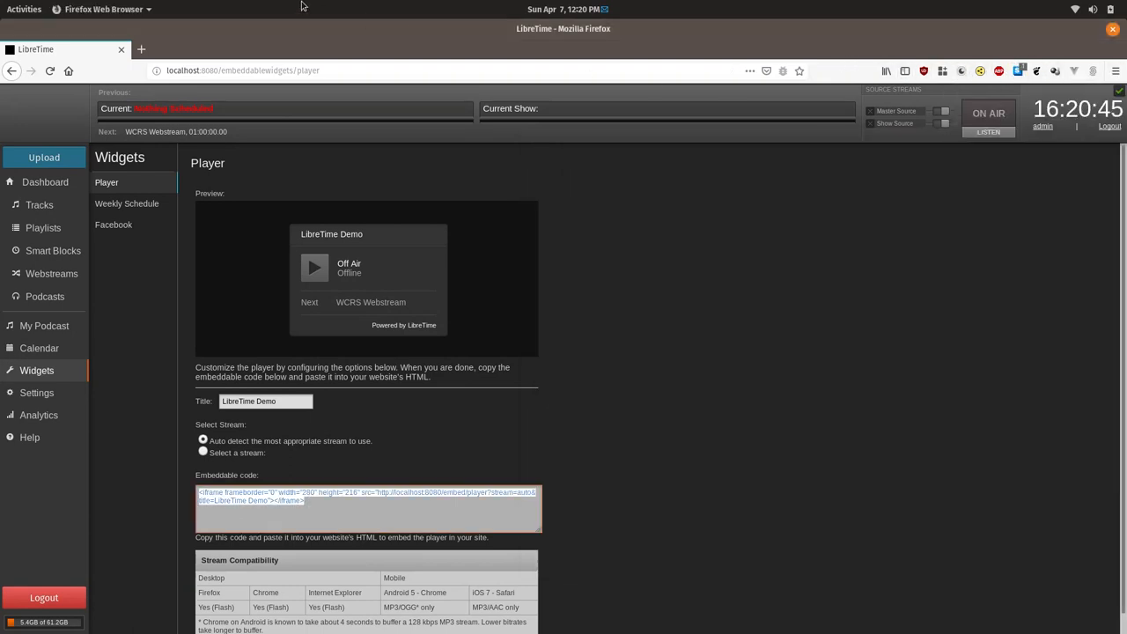
# Step: Open radioplayer.html from the Desktop in Firefox via the menu's Open File
pyautogui.click(1116, 71)
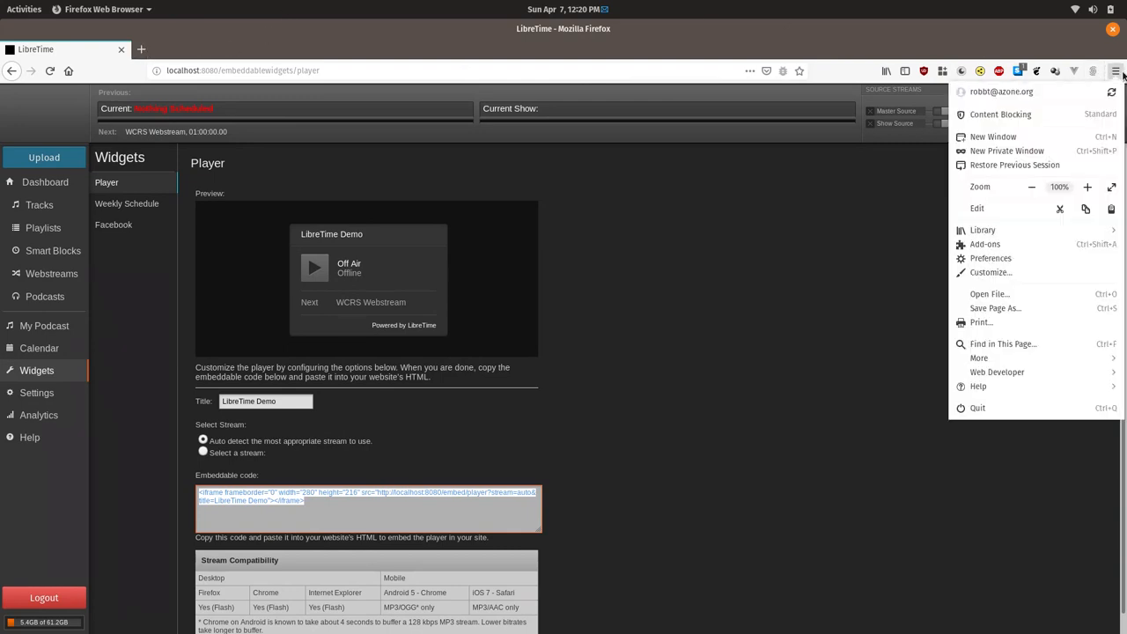
pyautogui.moveTo(1014, 165)
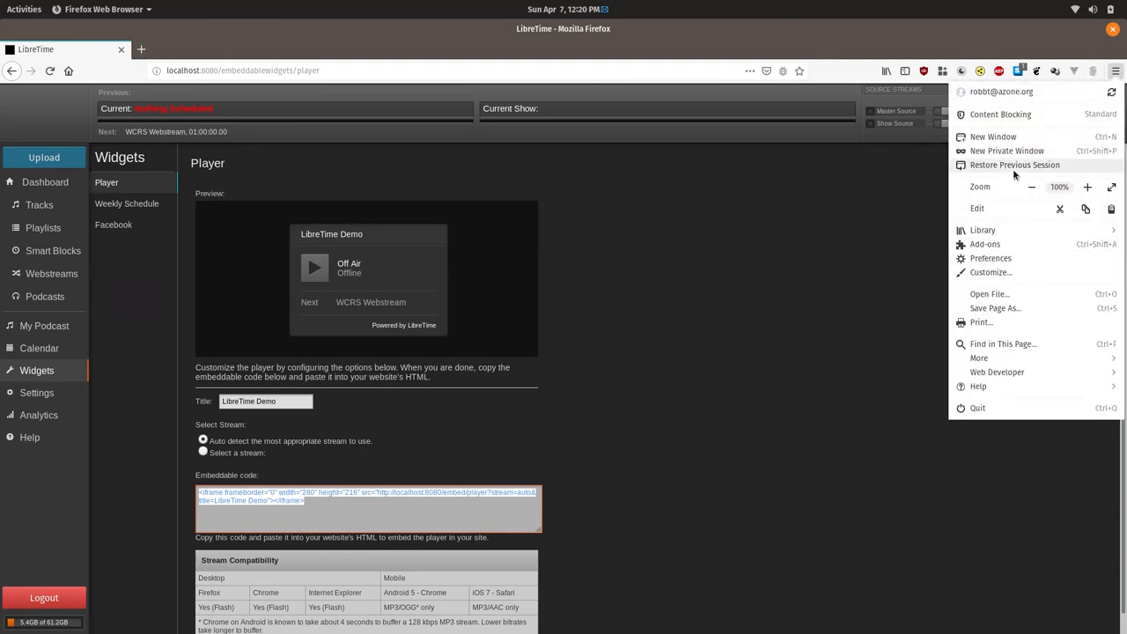
pyautogui.moveTo(894, 332)
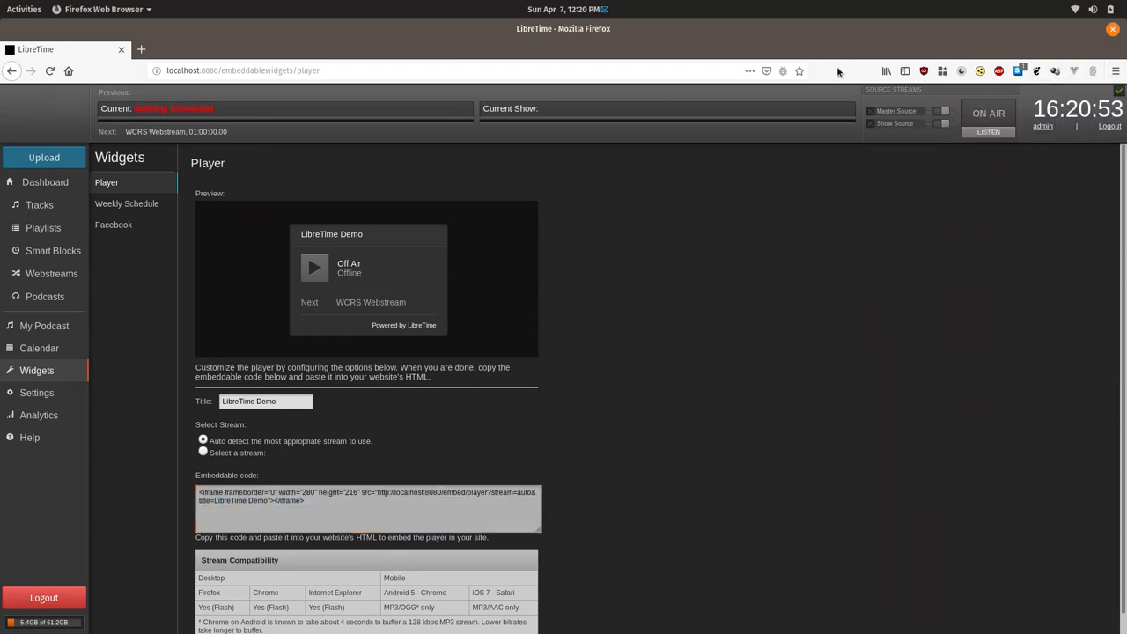
pyautogui.moveTo(638, 59)
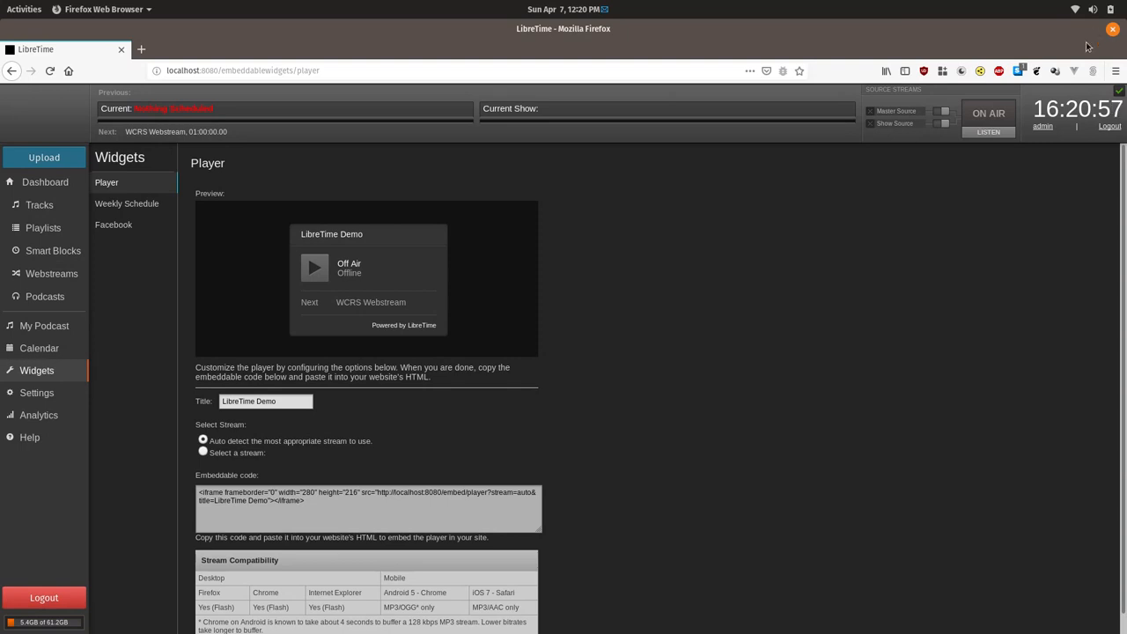
pyautogui.click(1115, 71)
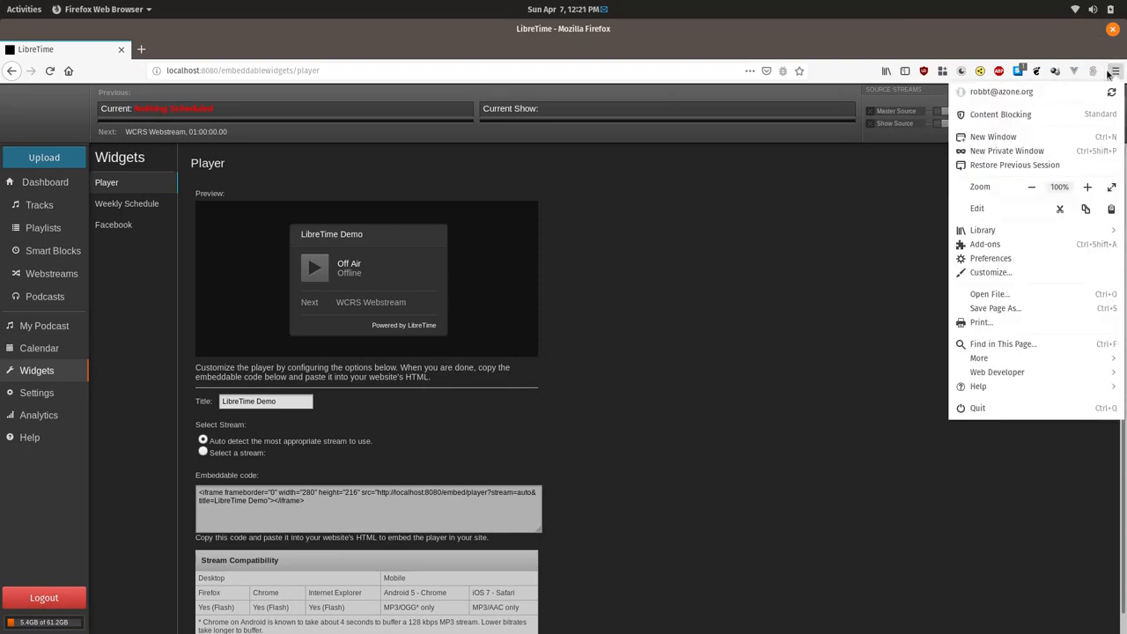
pyautogui.moveTo(990, 293)
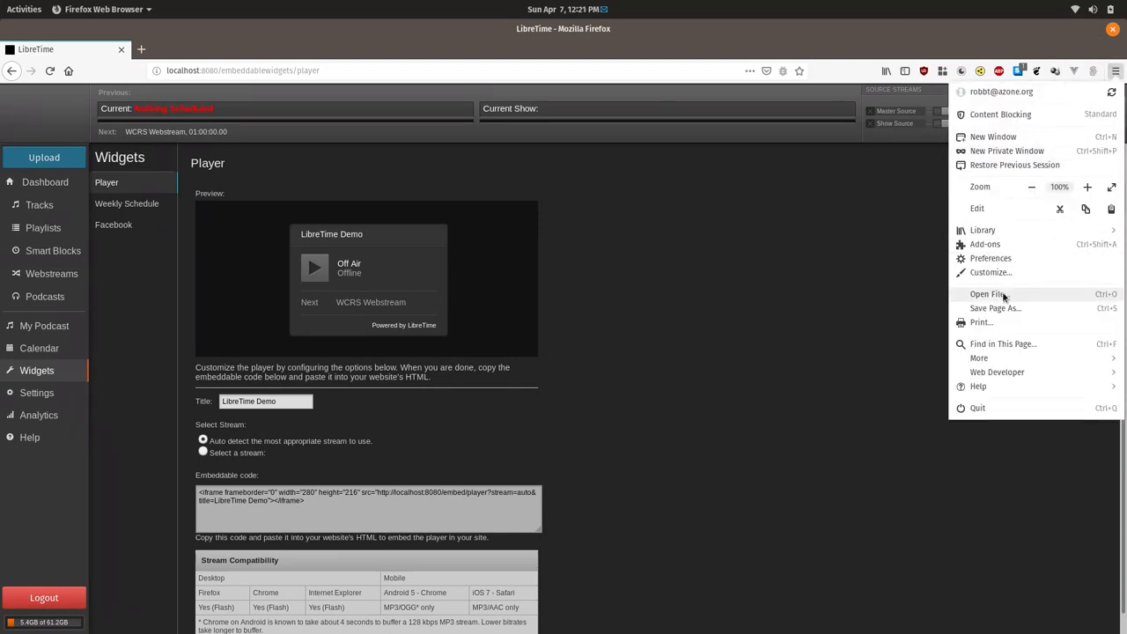
pyautogui.click(988, 293)
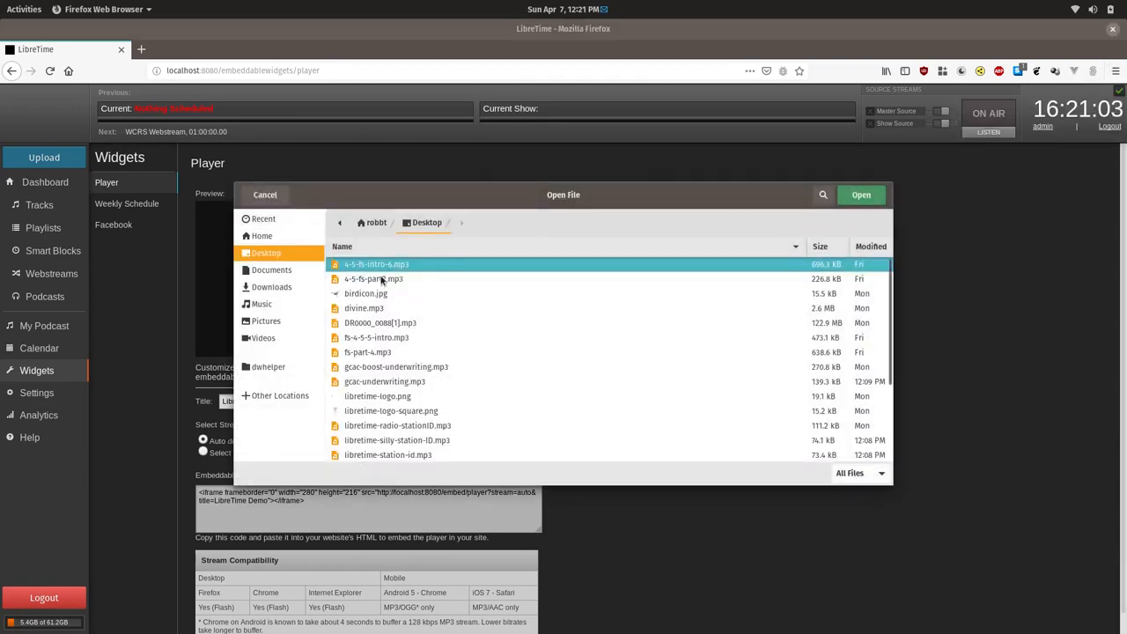
pyautogui.click(859, 246)
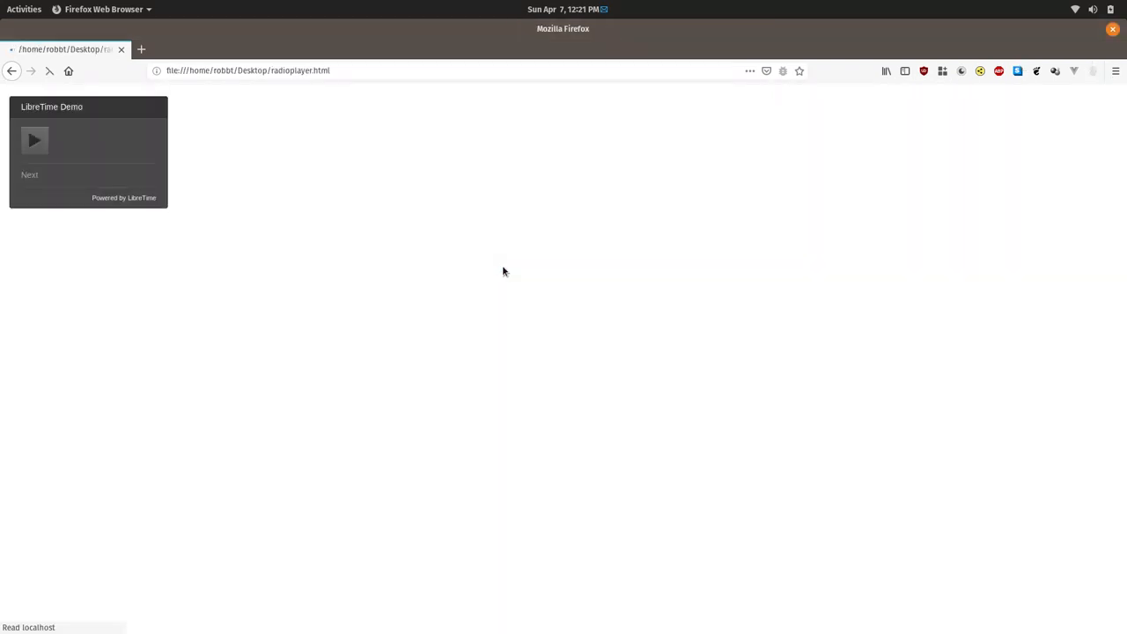
# Step: Return to the LibreTime Widgets page after checking the embedded Off Air player
pyautogui.click(35, 140)
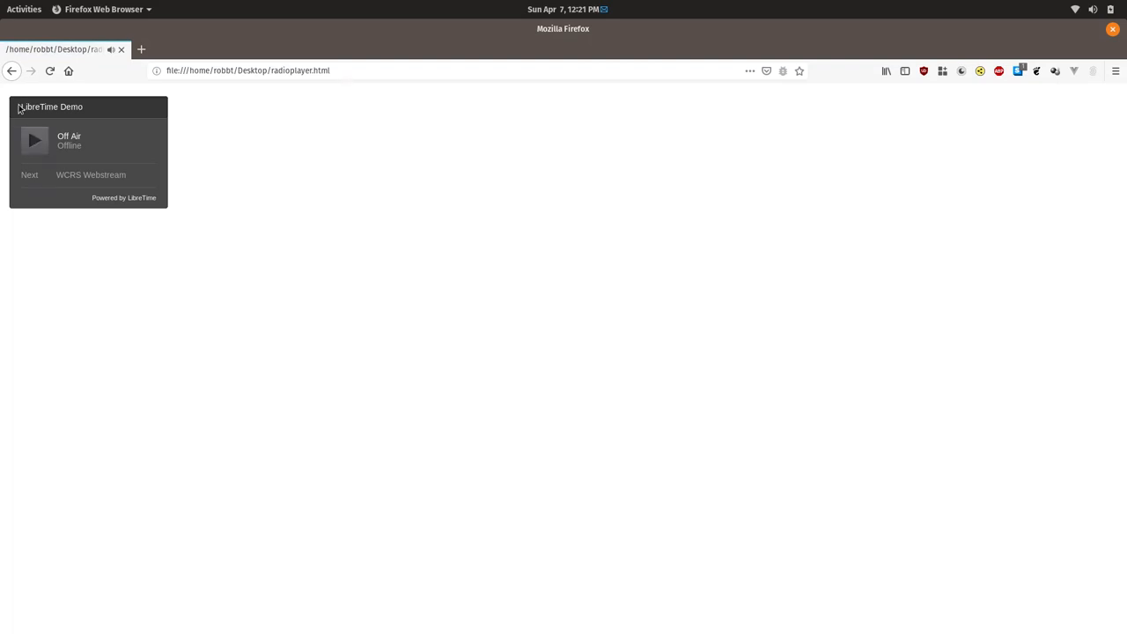
pyautogui.moveTo(11, 71)
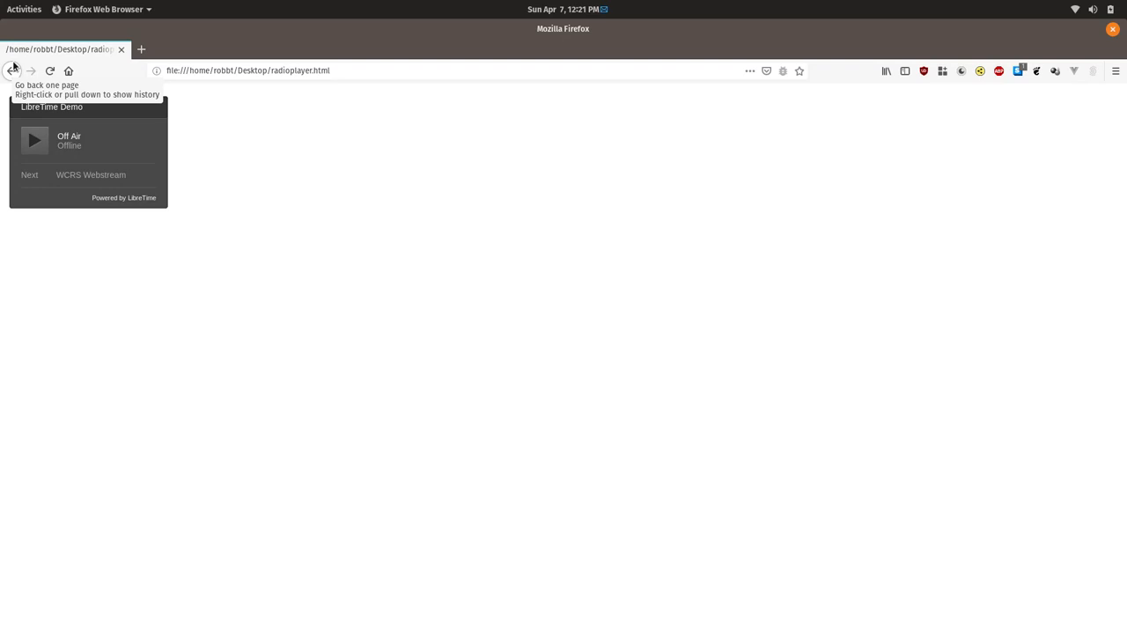
pyautogui.moveTo(585, 71)
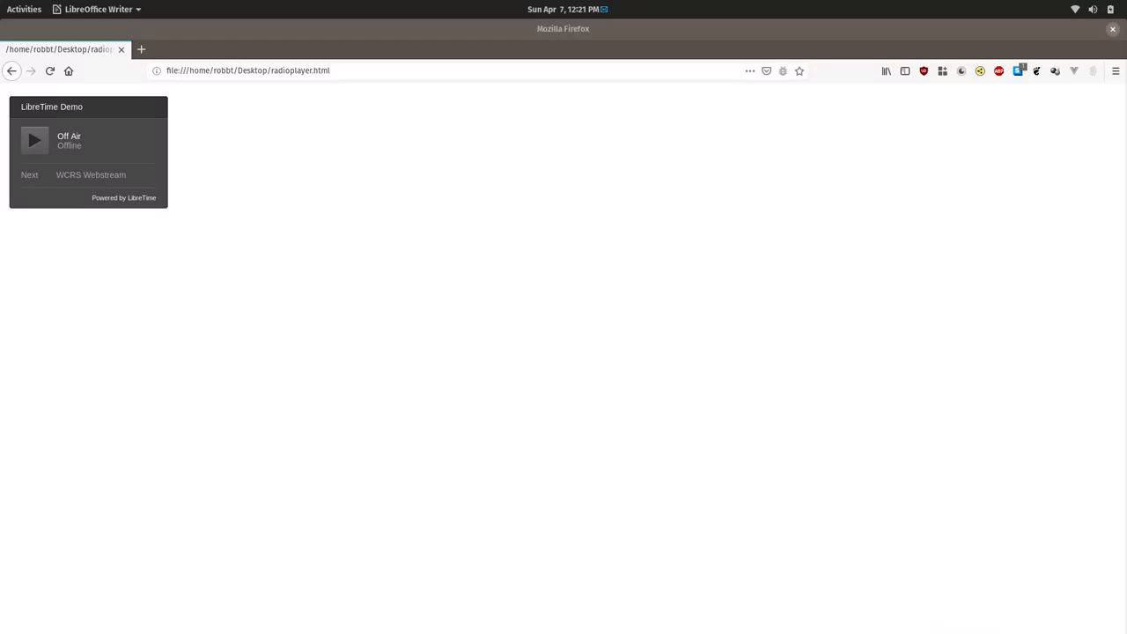
pyautogui.moveTo(12, 100)
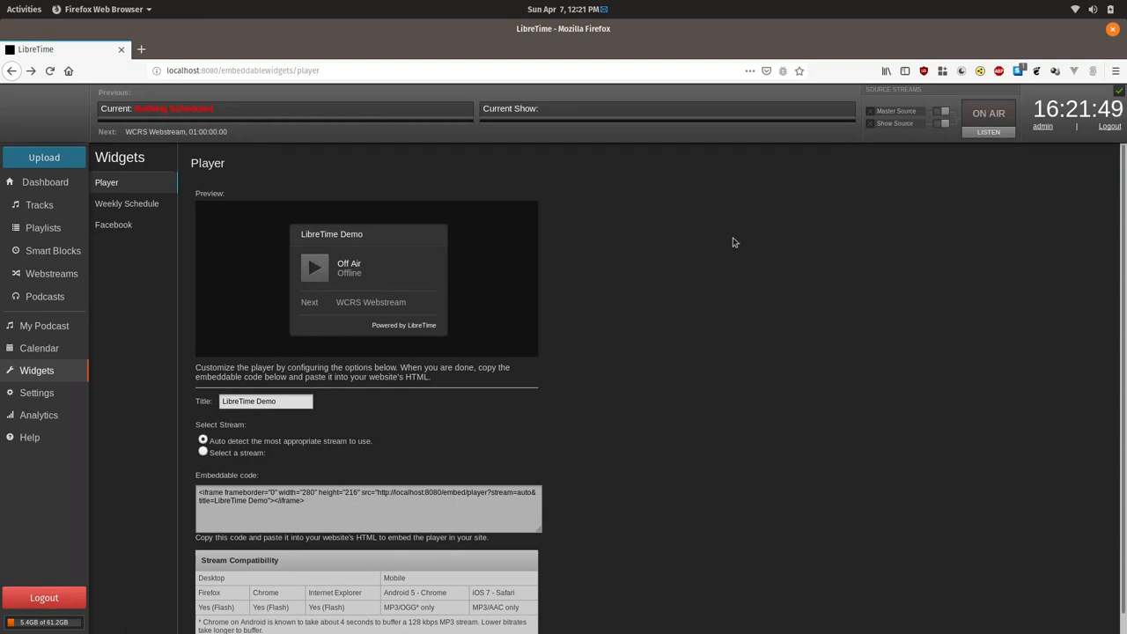
pyautogui.moveTo(194, 198)
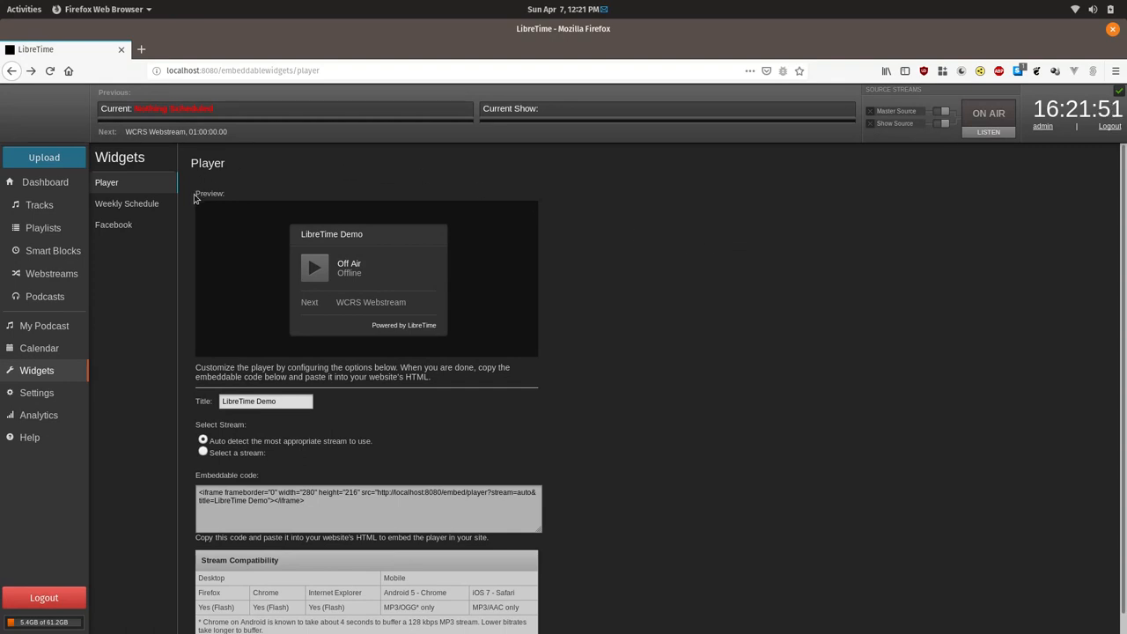
# Step: Open the Weekly Schedule widget and check days in its preview, including Wednesday
pyautogui.click(127, 203)
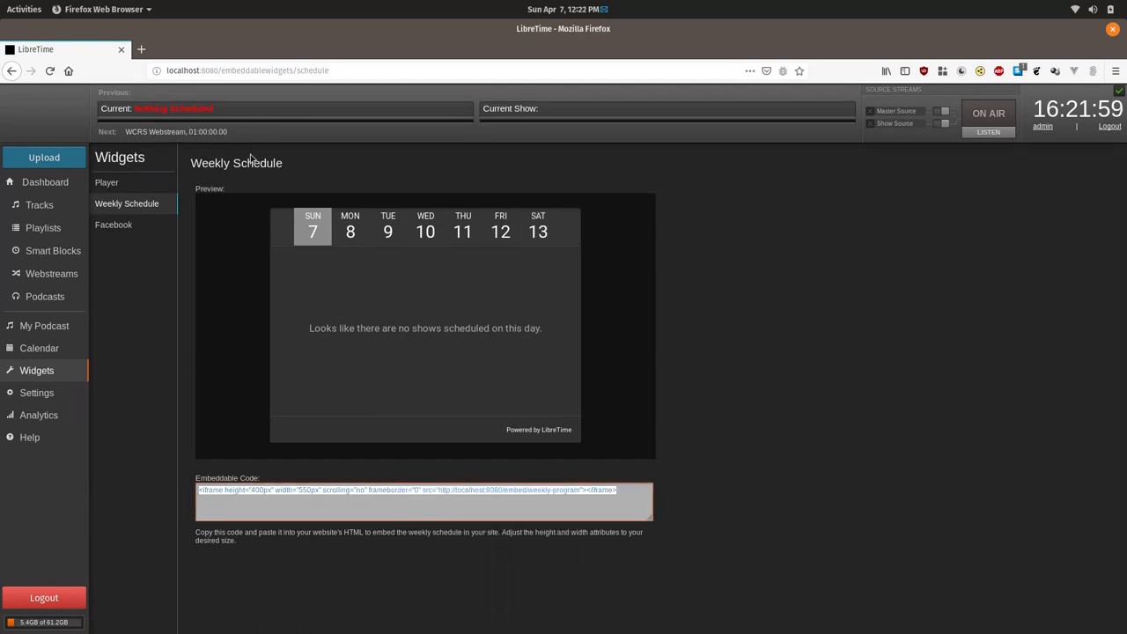
pyautogui.moveTo(370, 132)
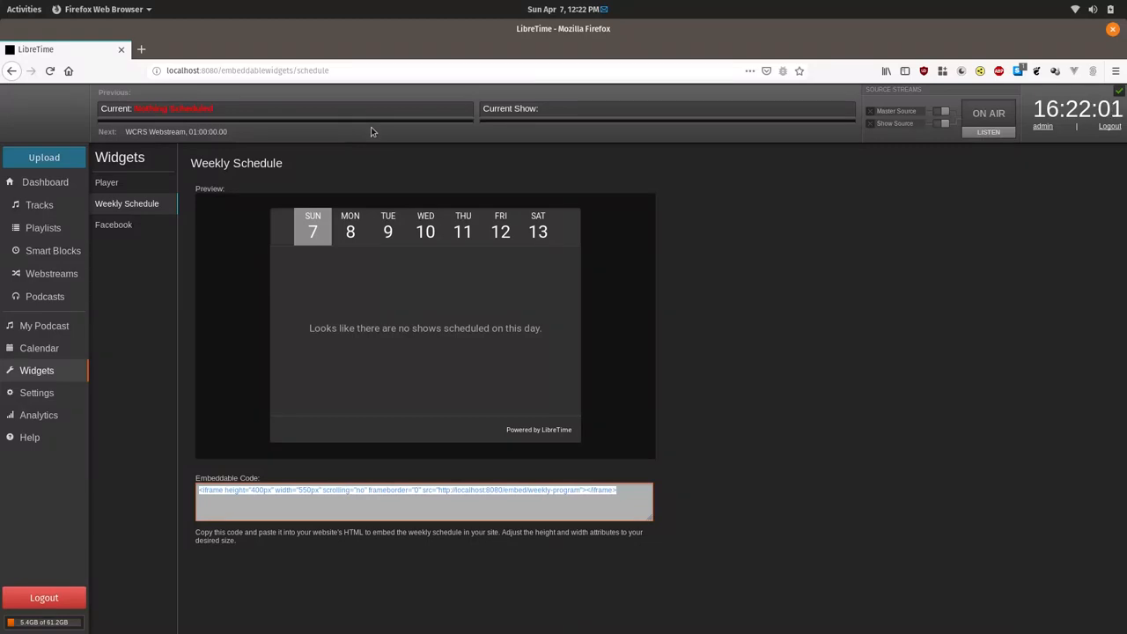
pyautogui.moveTo(276, 163)
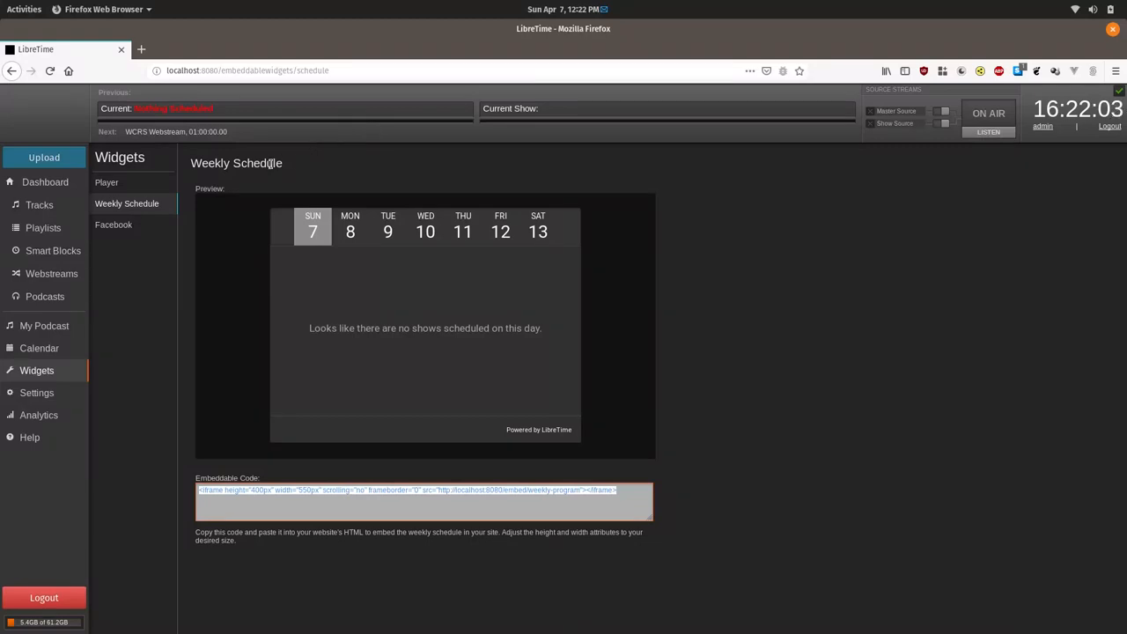
pyautogui.moveTo(51, 274)
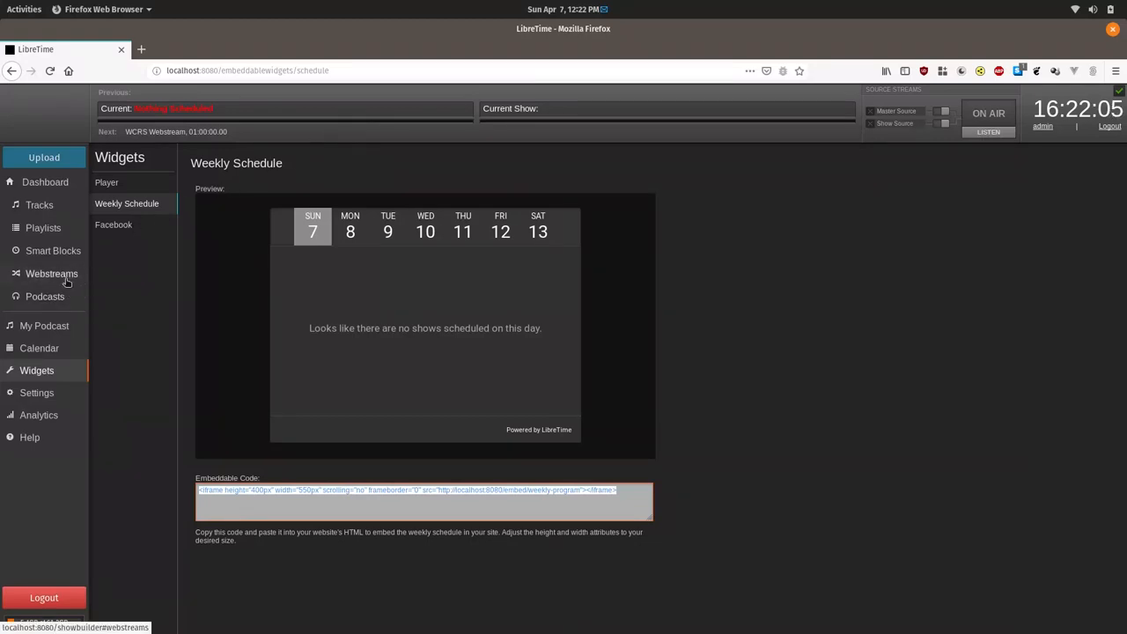
pyautogui.moveTo(478, 293)
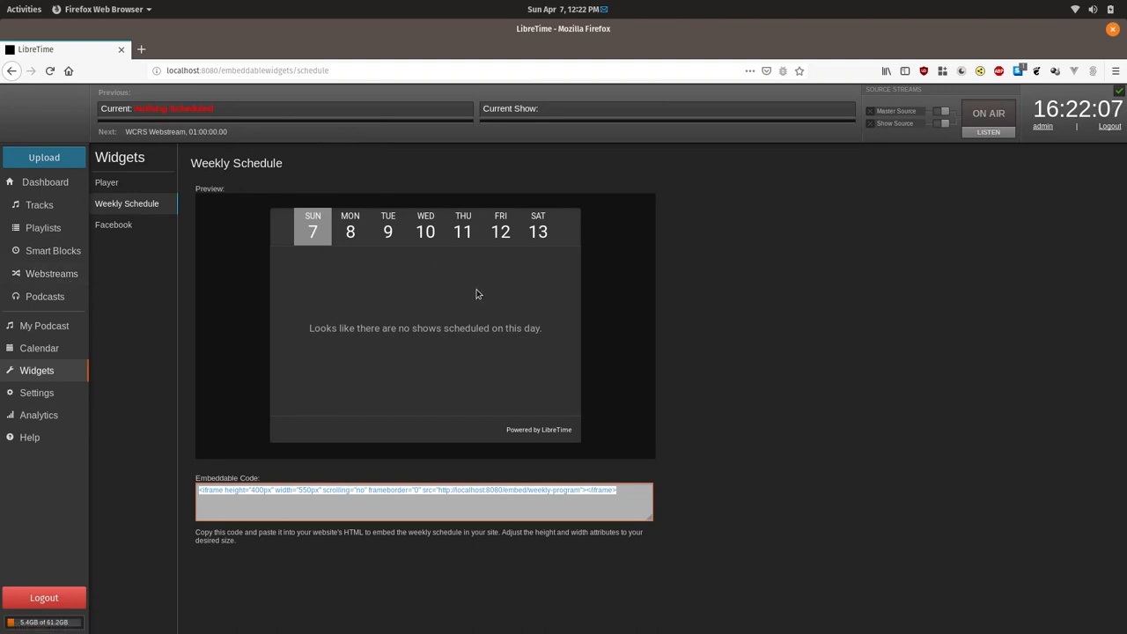
pyautogui.moveTo(408, 327)
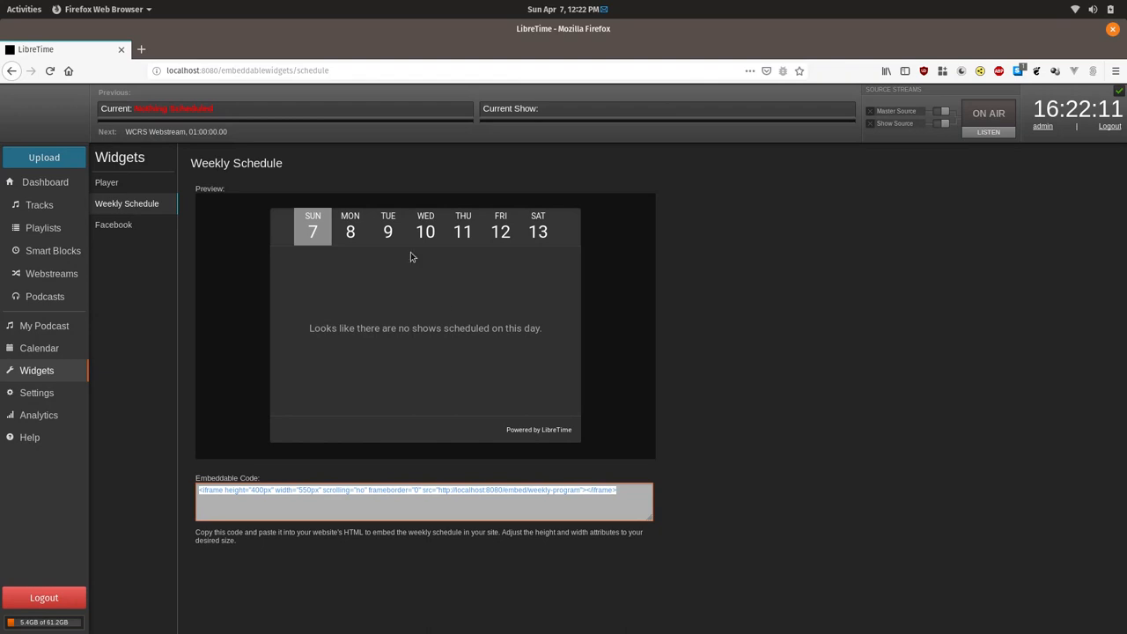
pyautogui.click(426, 225)
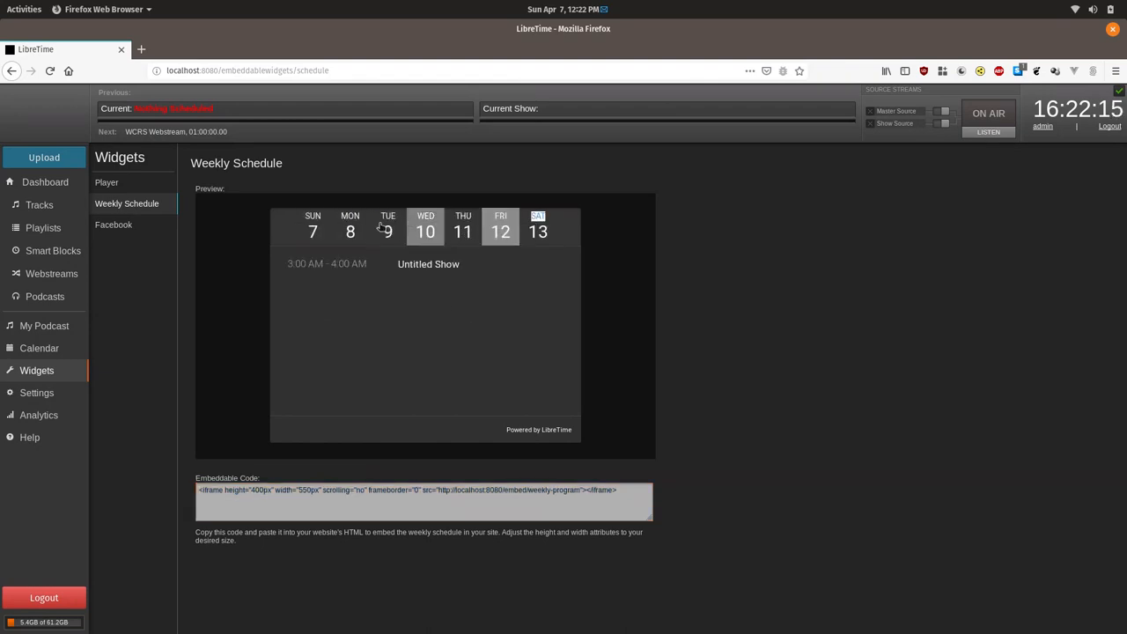
pyautogui.click(351, 225)
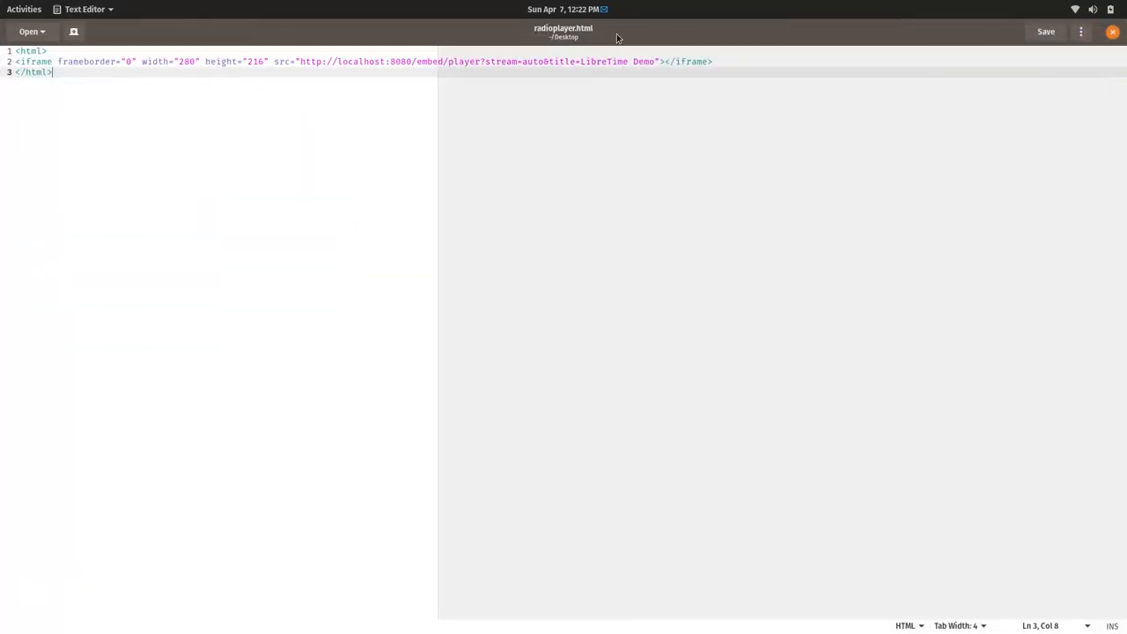
# Step: Add <br/> and the weekly schedule iframe below the player iframe, then save radioplayer.html
pyautogui.press('BackSpace')
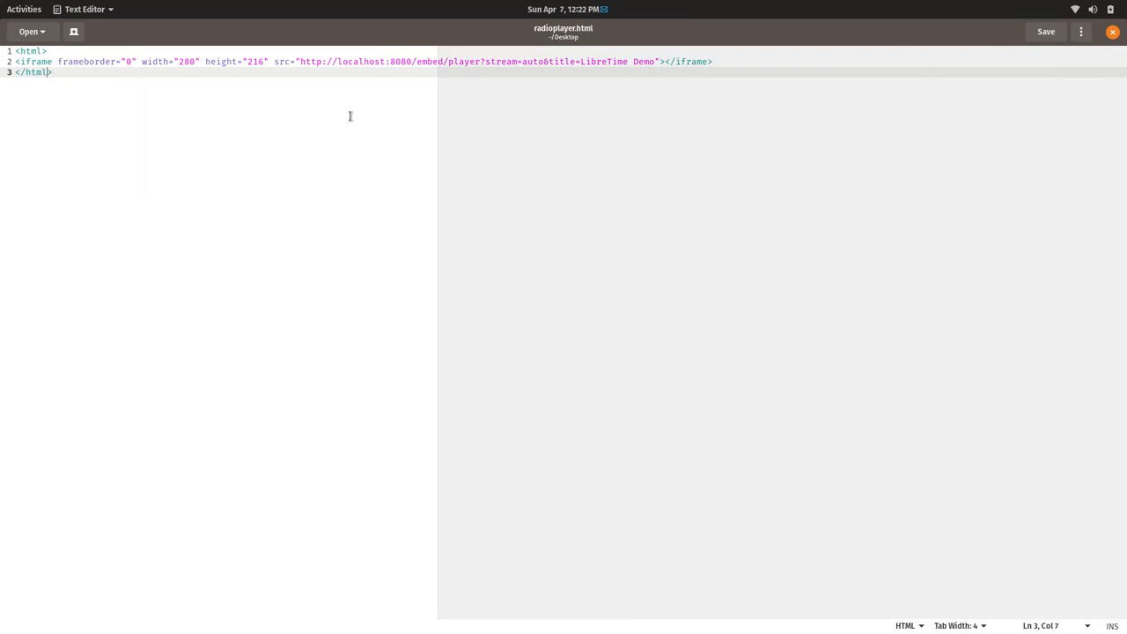
pyautogui.press('Return')
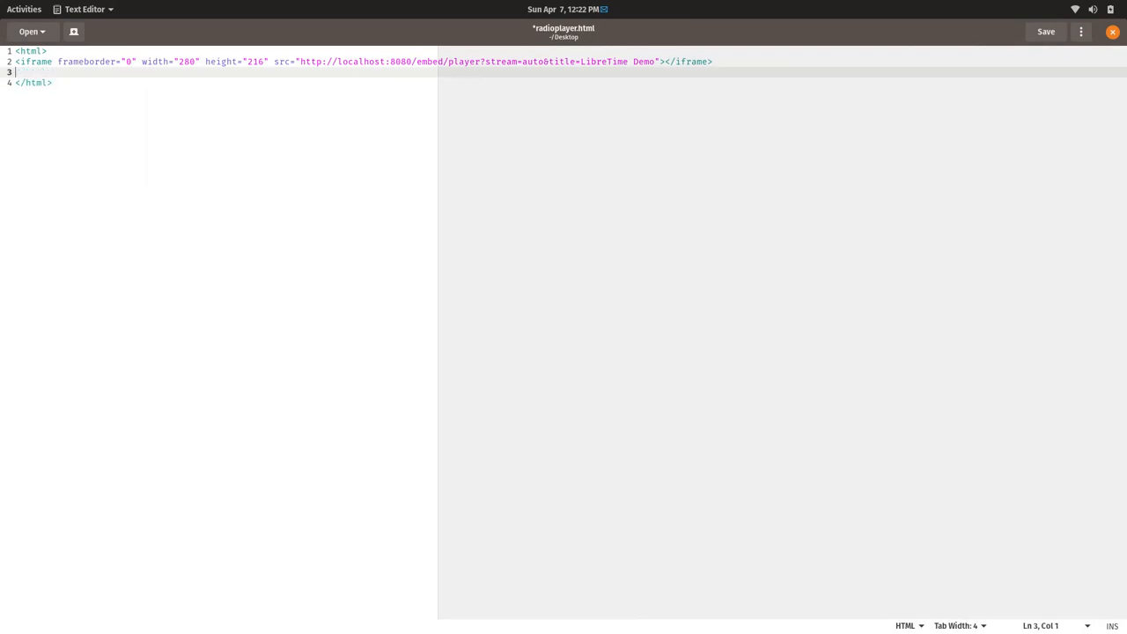
pyautogui.write('<br/>')
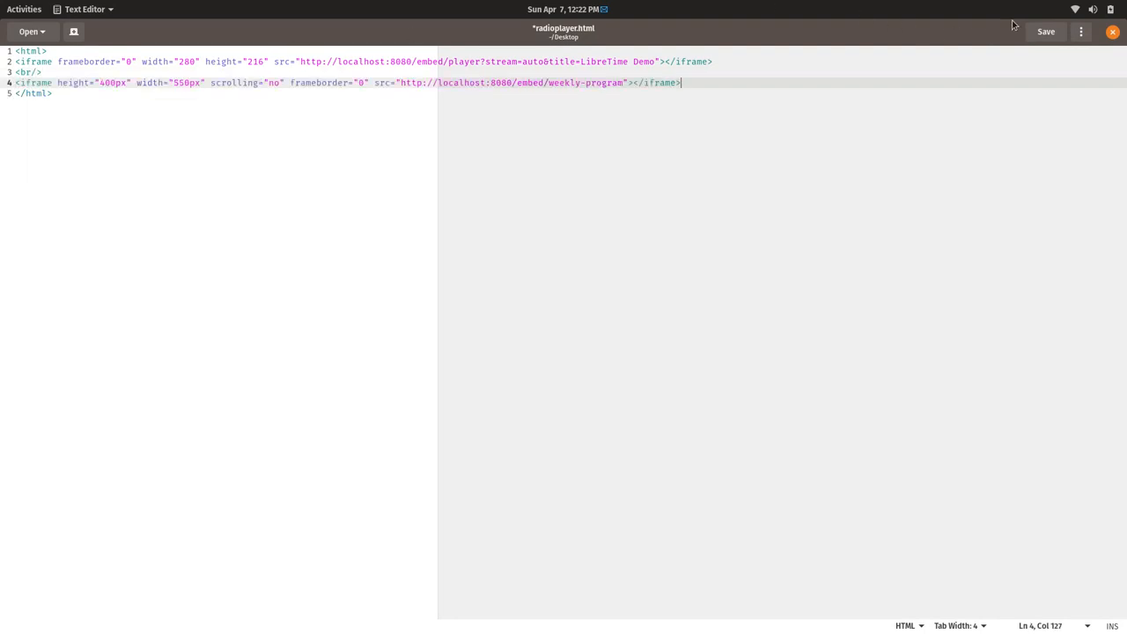
pyautogui.click(1046, 32)
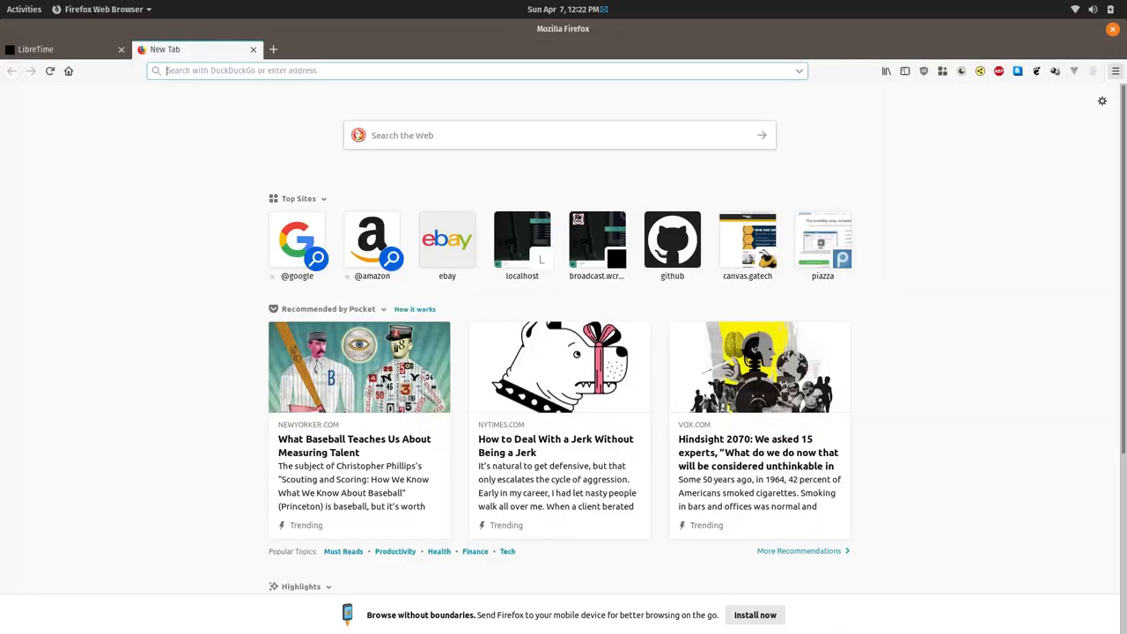
# Step: Open radioplayer.html from the Desktop and check Wednesday and Friday in the schedule widget
pyautogui.click(1115, 71)
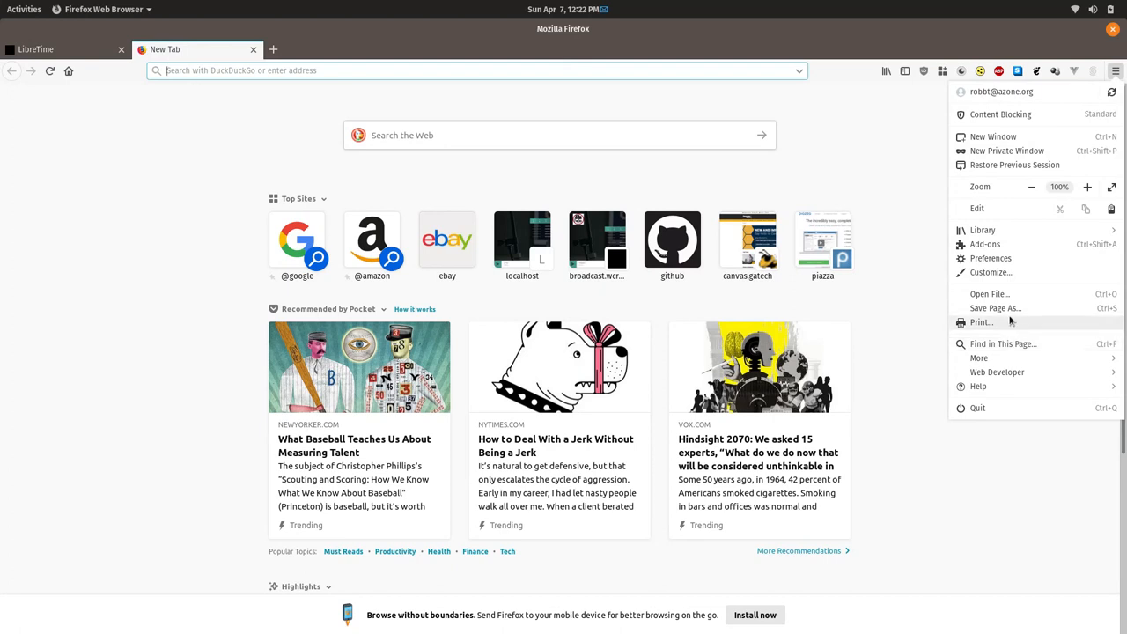
pyautogui.click(989, 293)
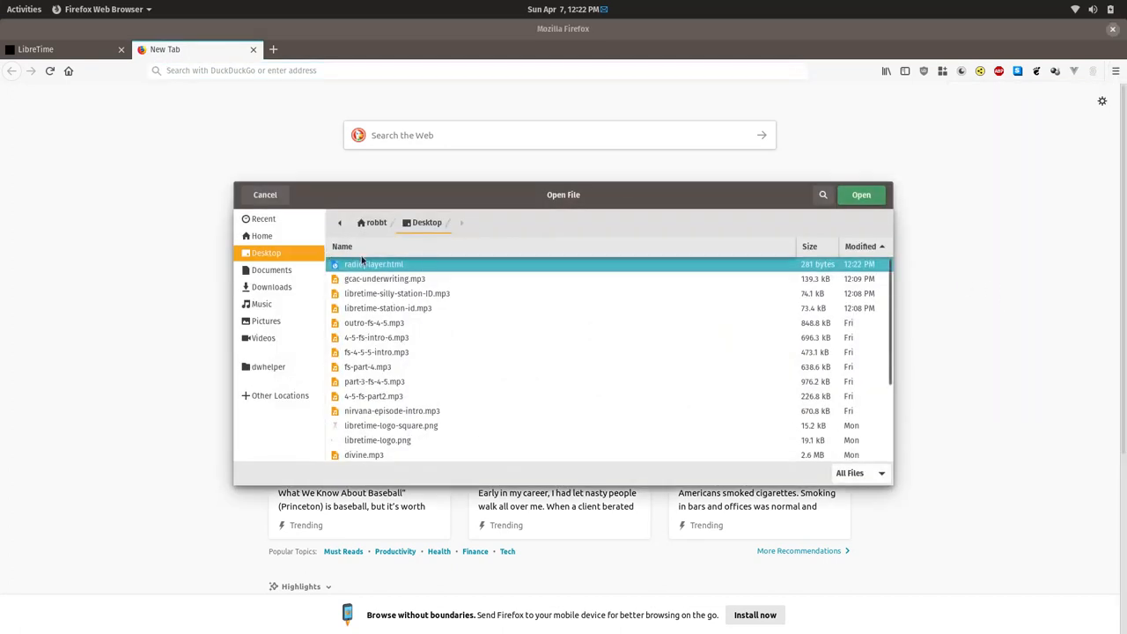
pyautogui.click(860, 194)
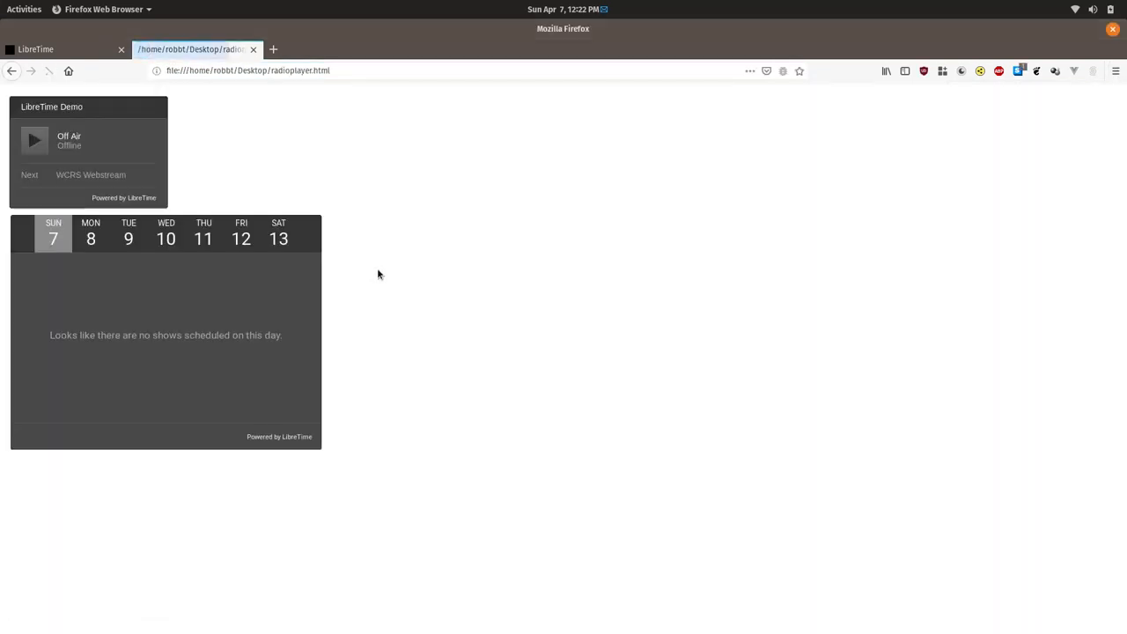
pyautogui.click(166, 233)
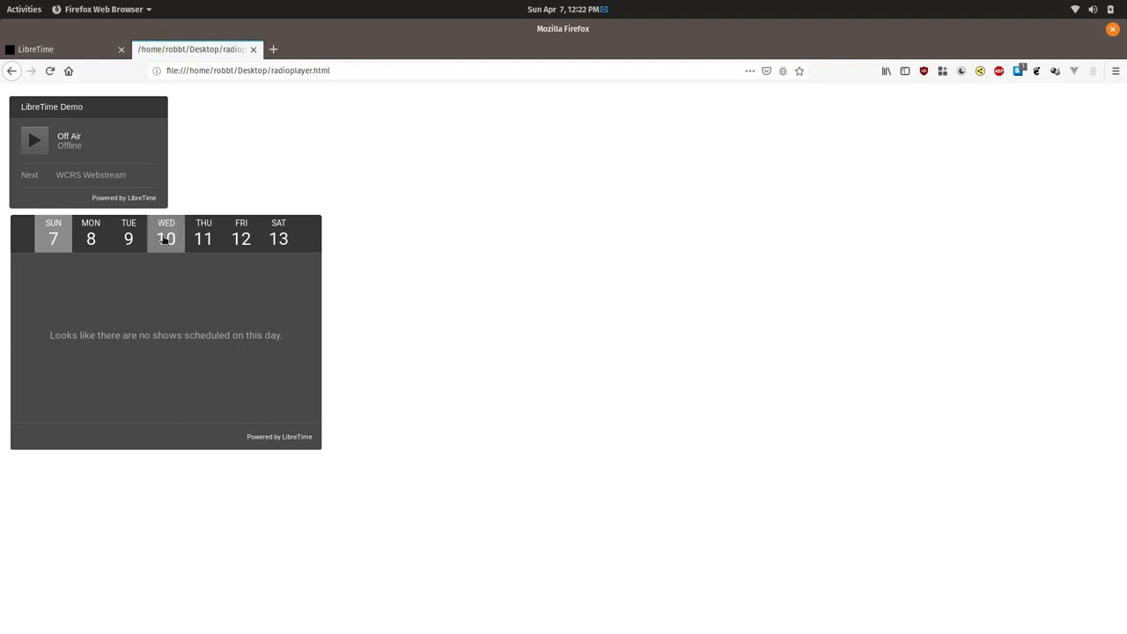
pyautogui.click(241, 234)
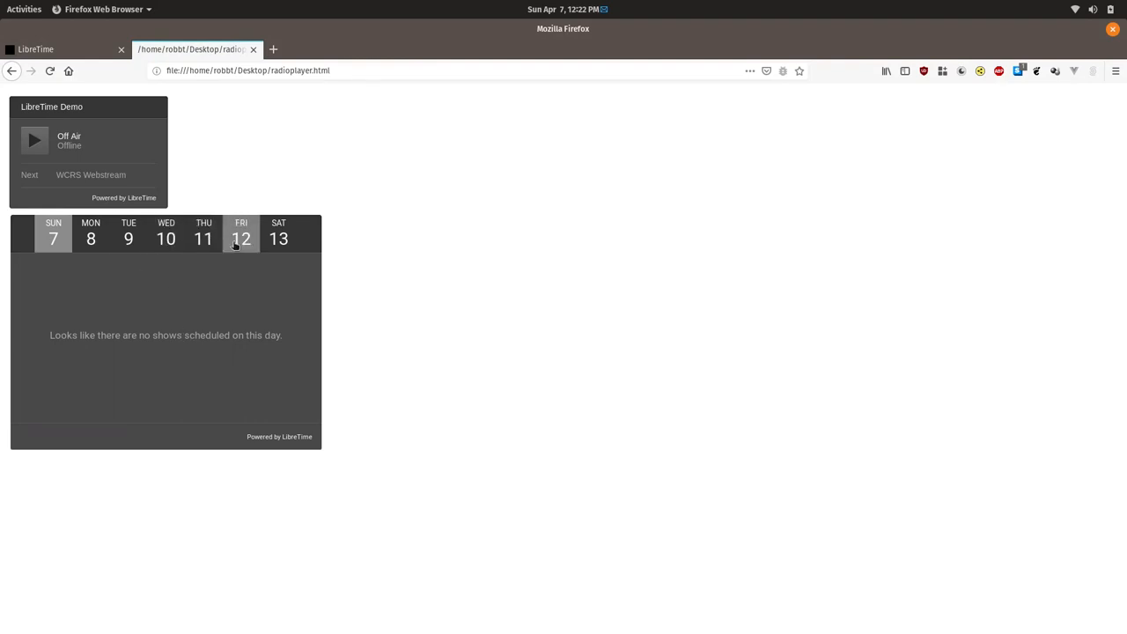
pyautogui.moveTo(406, 247)
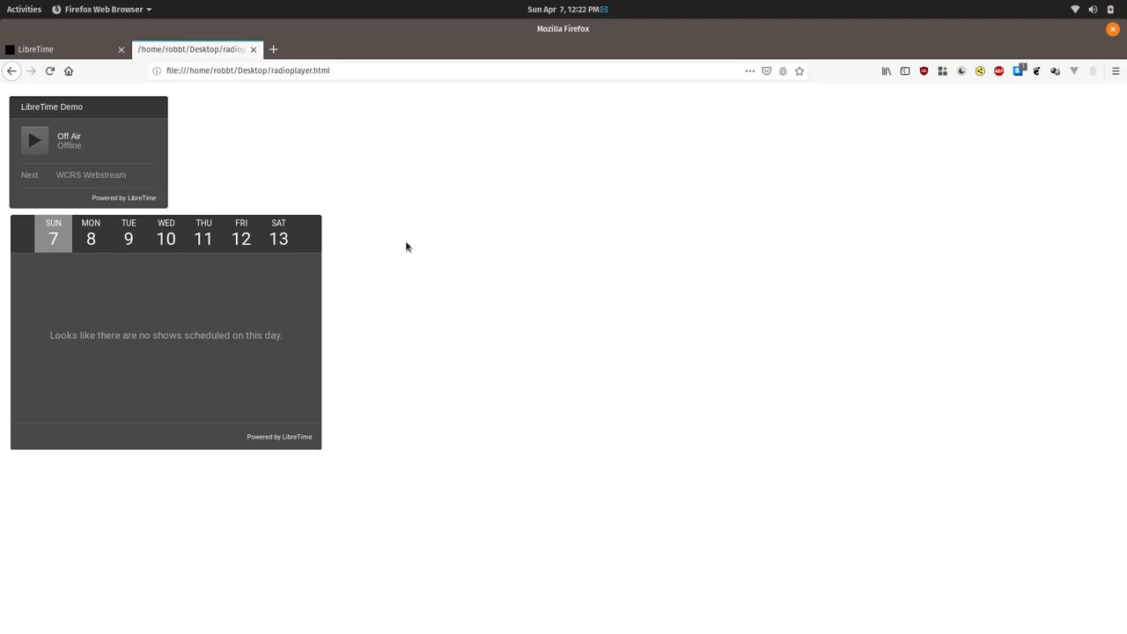
pyautogui.moveTo(308, 196)
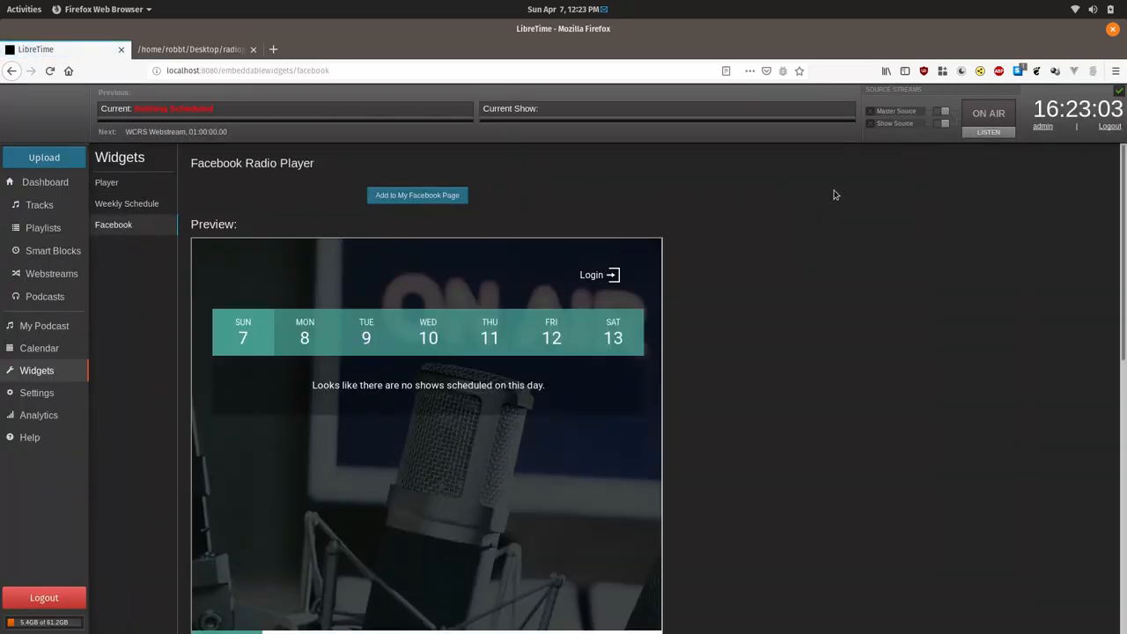
pyautogui.moveTo(606, 225)
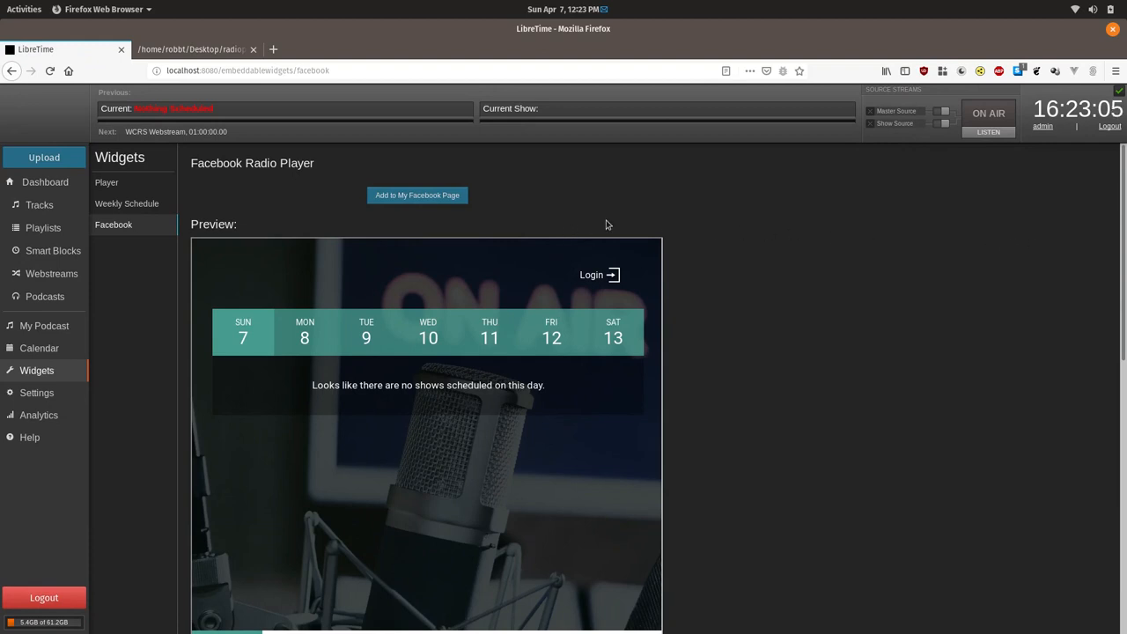
pyautogui.moveTo(859, 247)
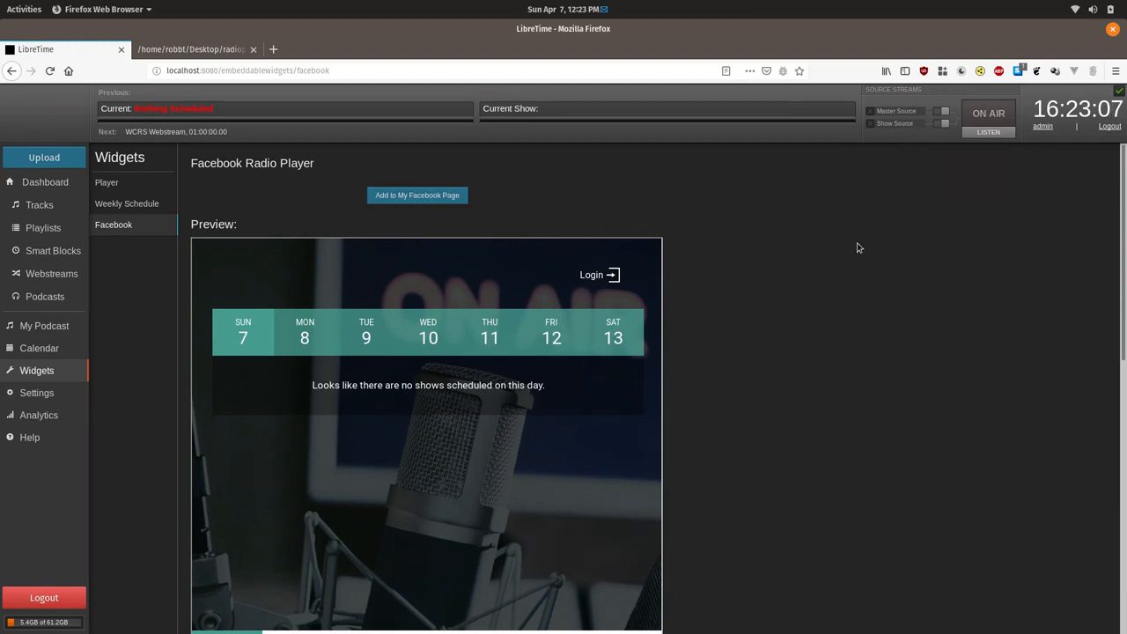
# Step: Scroll through the Facebook widget preview, then open the station's podcast settings page
pyautogui.scroll(-3)
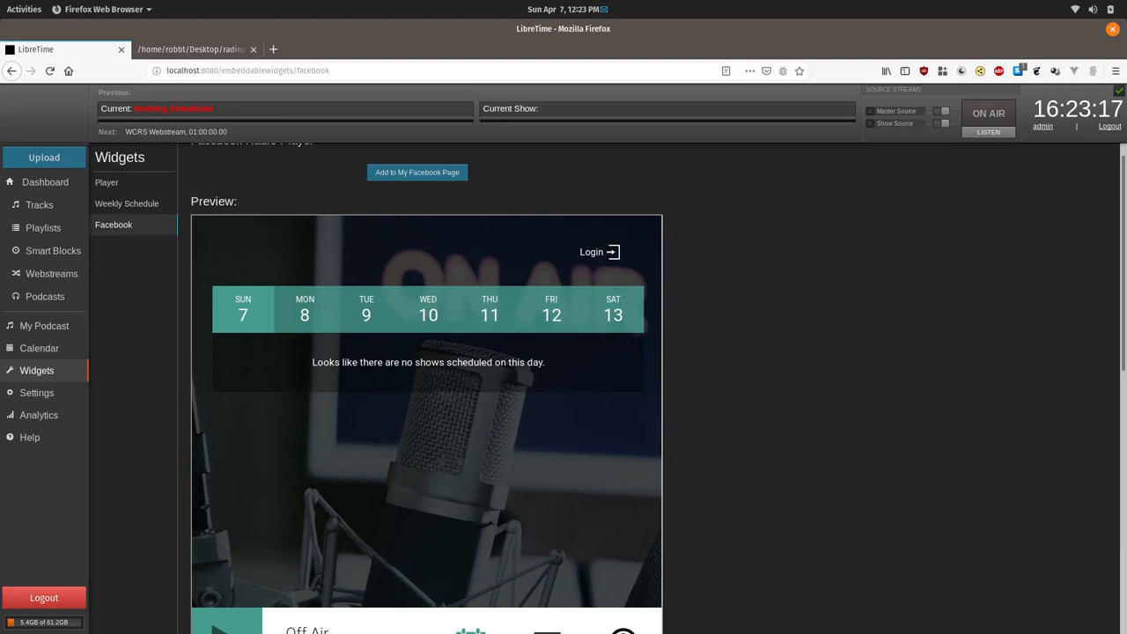
pyautogui.moveTo(110, 381)
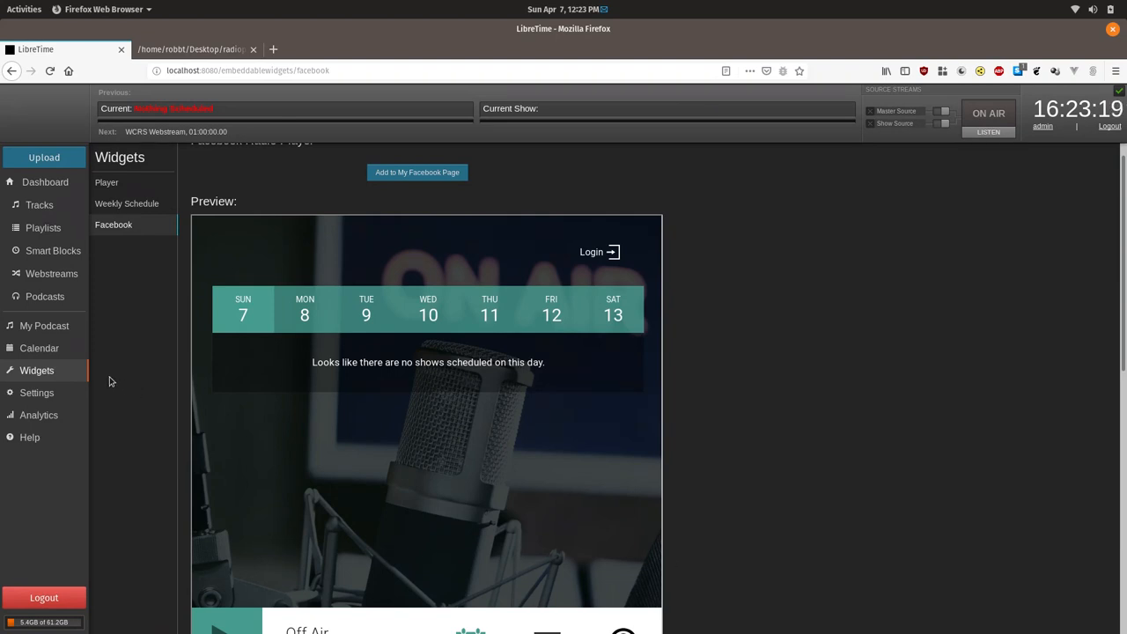
pyautogui.click(44, 326)
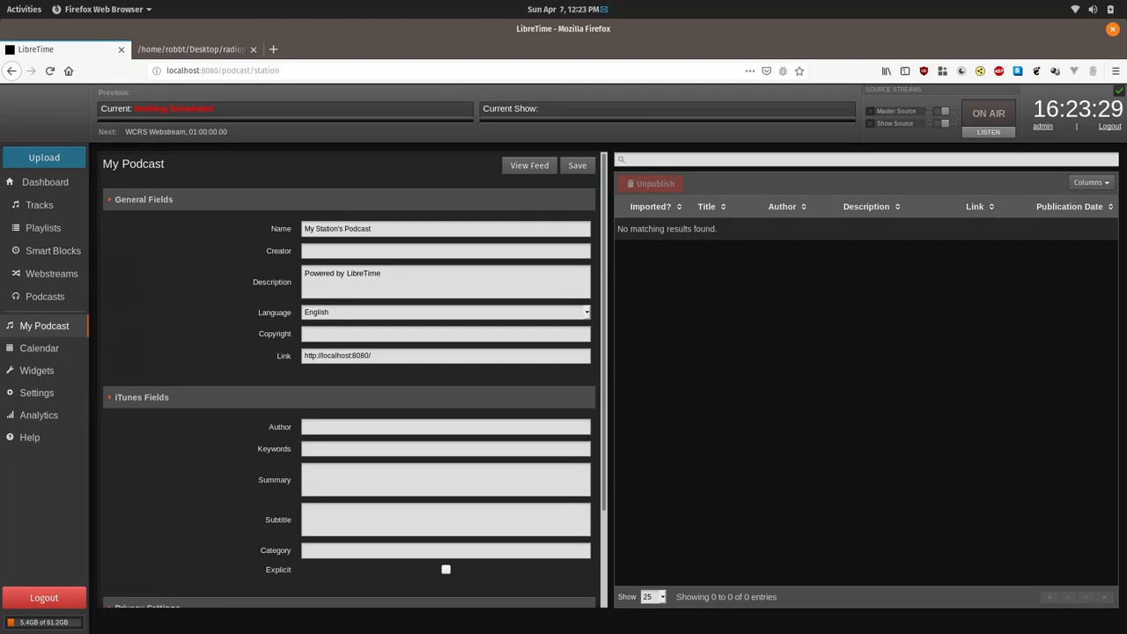
pyautogui.moveTo(630, 284)
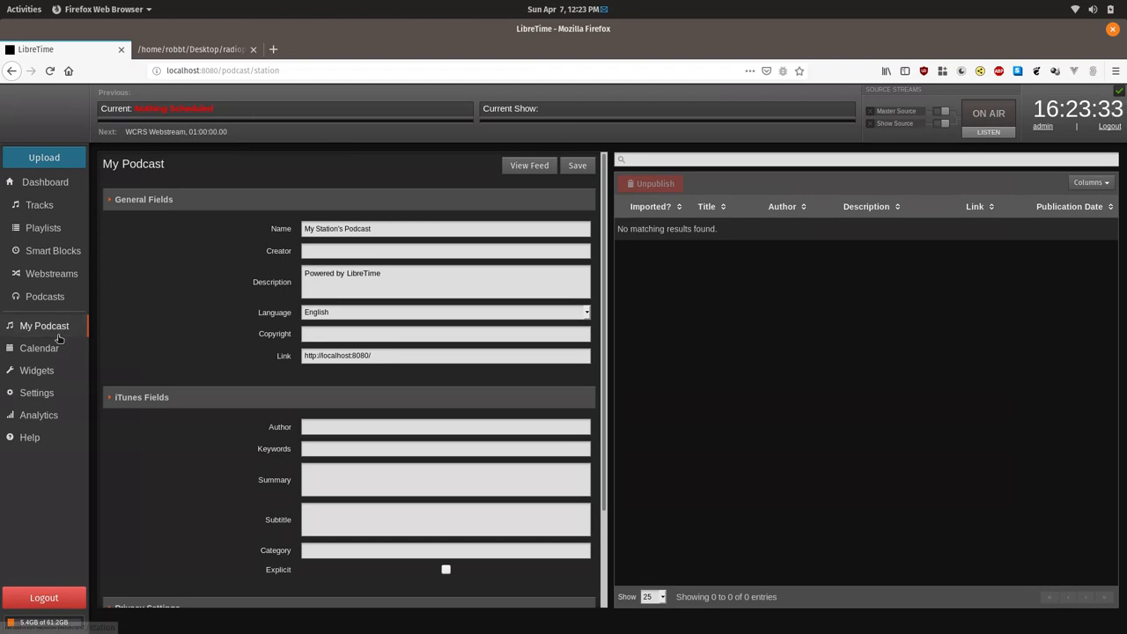
pyautogui.moveTo(37, 369)
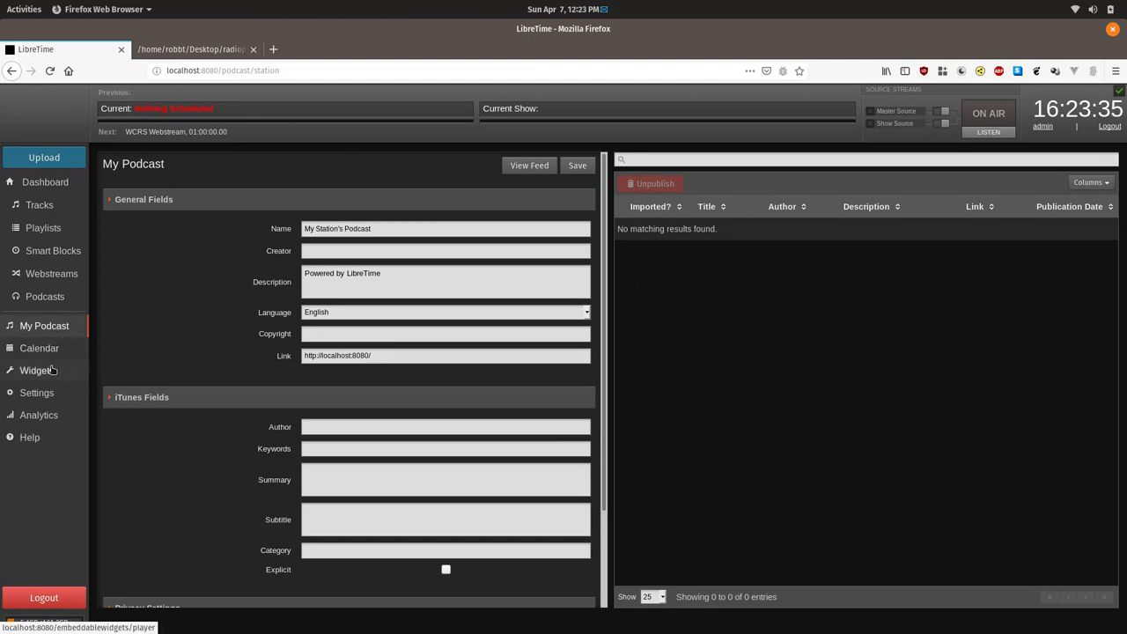
# Step: Open My Podcast from the LibreTime sidebar to review its general and iTunes fields
pyautogui.click(37, 370)
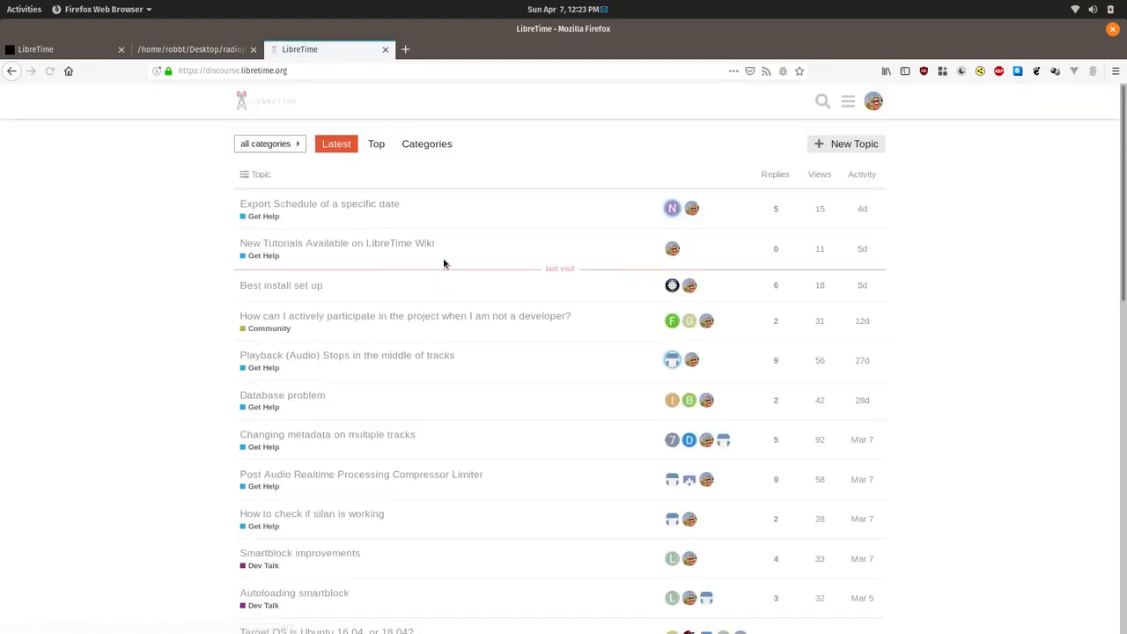
# Step: Load the LibreTime GitHub repository (github.com/libretime/) in a new Firefox tab
pyautogui.click(405, 48)
pyautogui.write('github.com/libretime/')
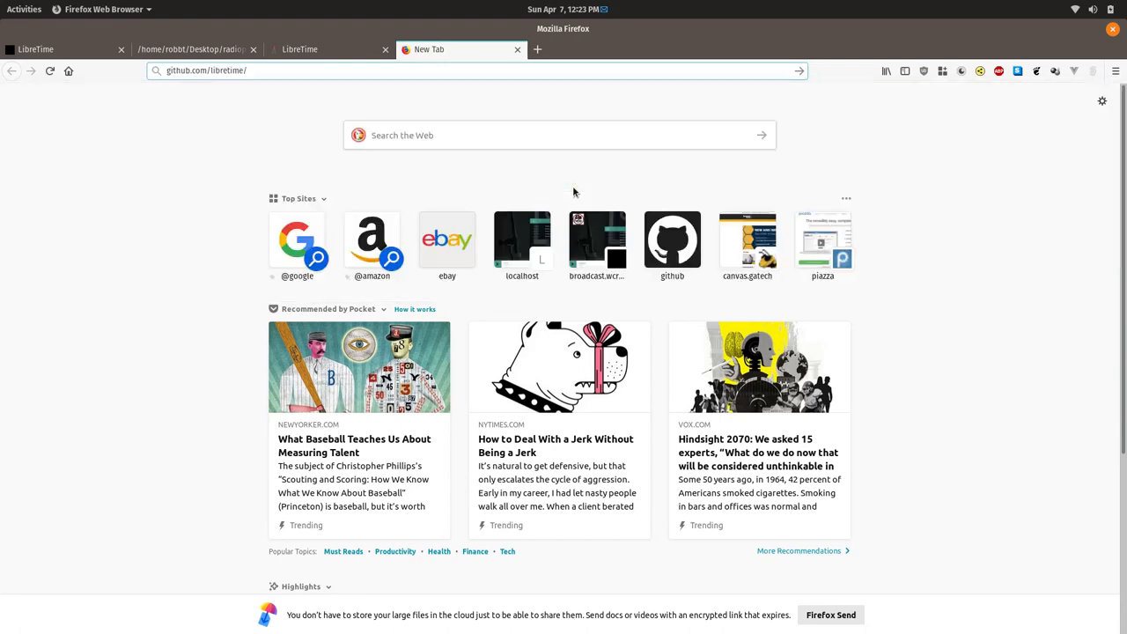
pyautogui.press('Return')
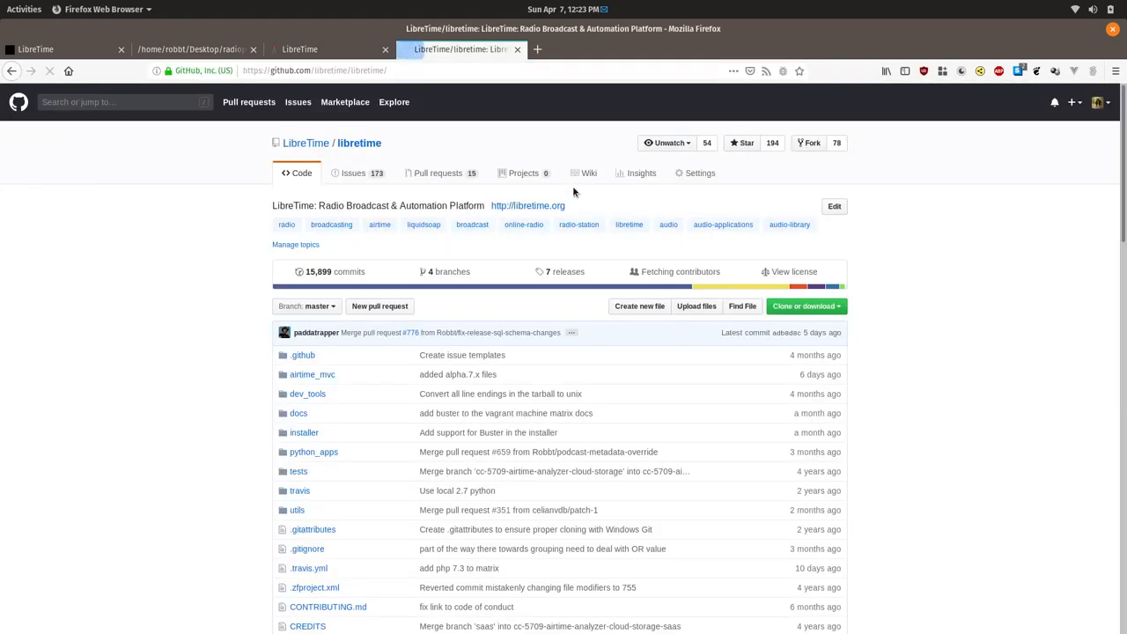